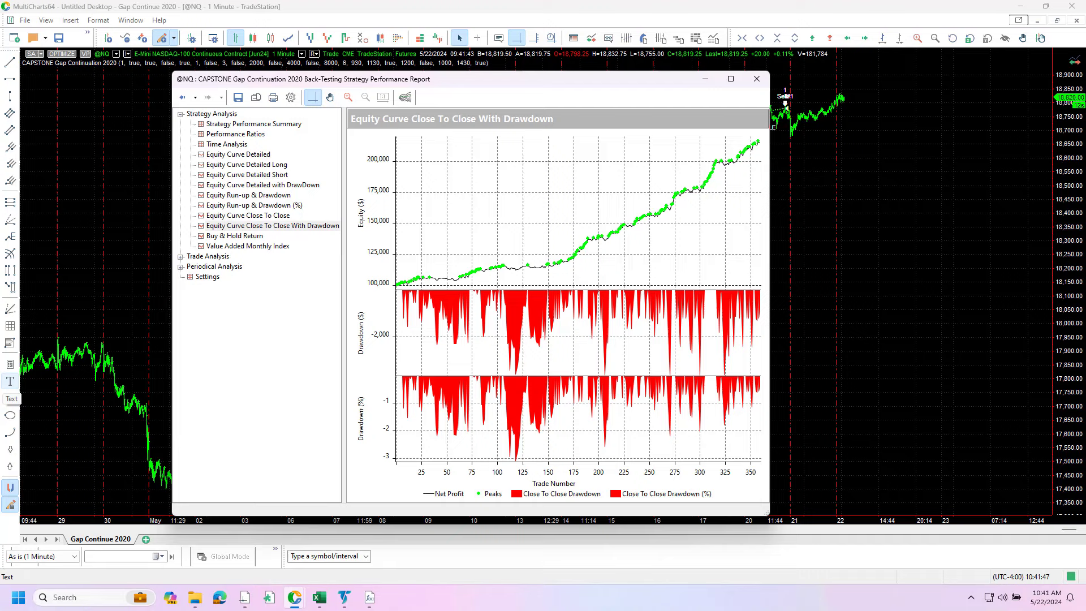
{"action": "mouse_move", "coordinate": [258, 151]}
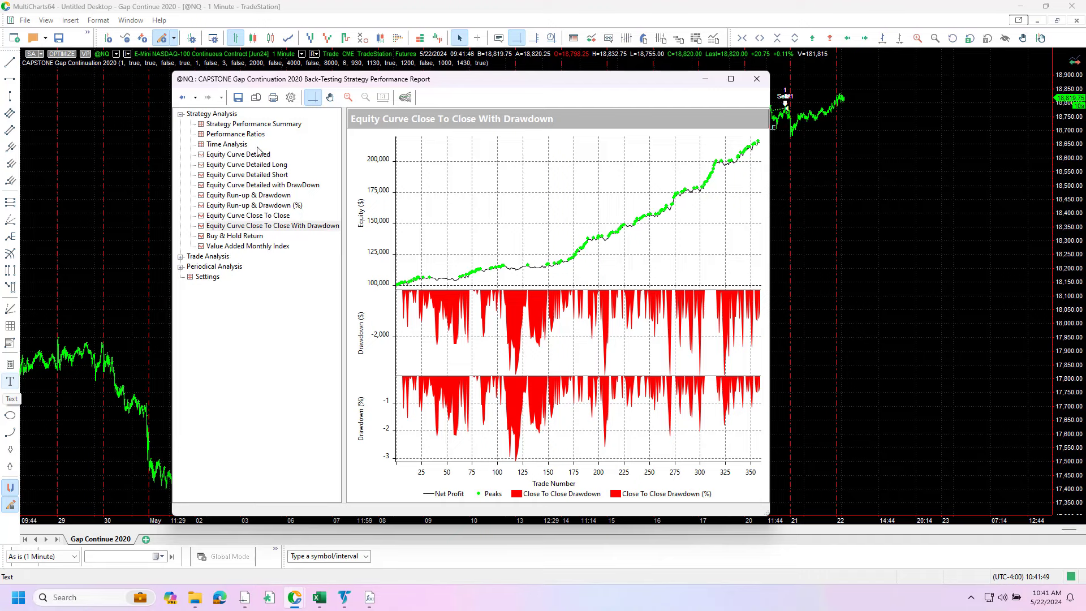
{"action": "mouse_move", "coordinate": [356, 183]}
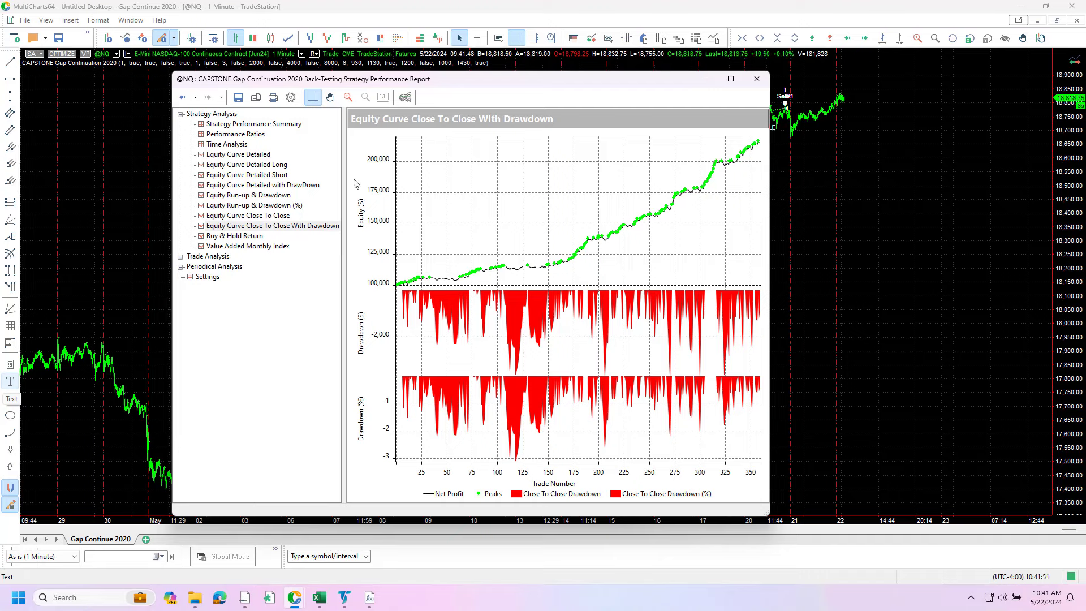
{"action": "mouse_move", "coordinate": [464, 90]}
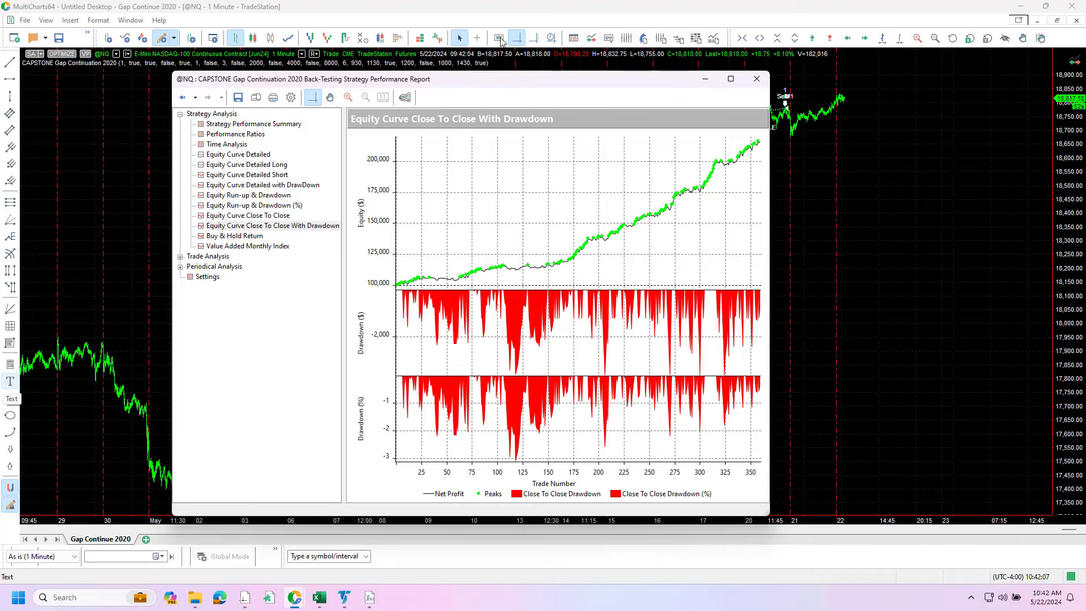
{"action": "mouse_move", "coordinate": [497, 85]}
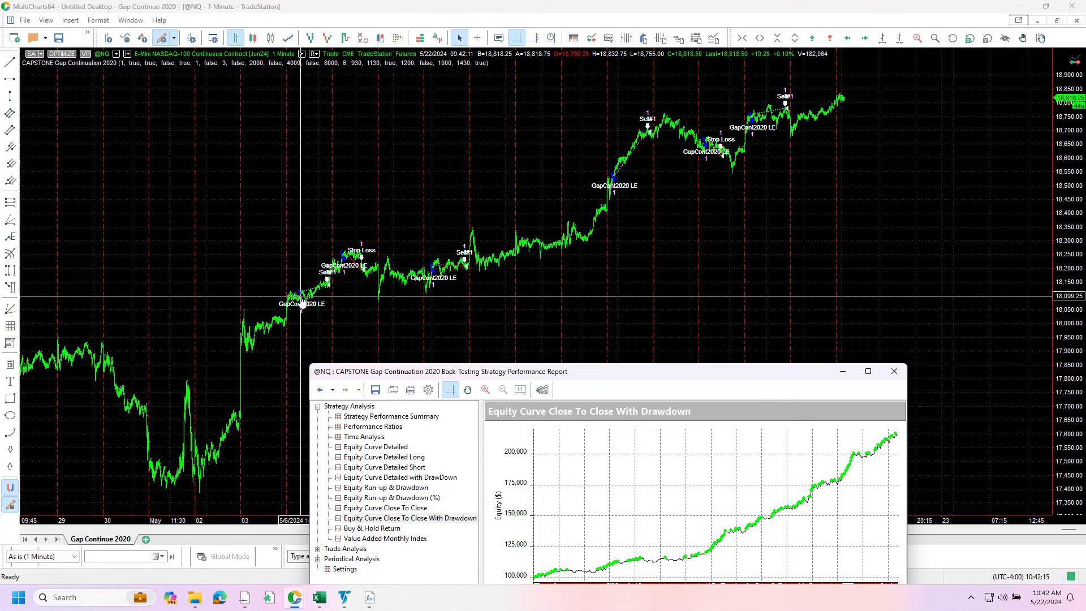
{"action": "mouse_move", "coordinate": [304, 298]}
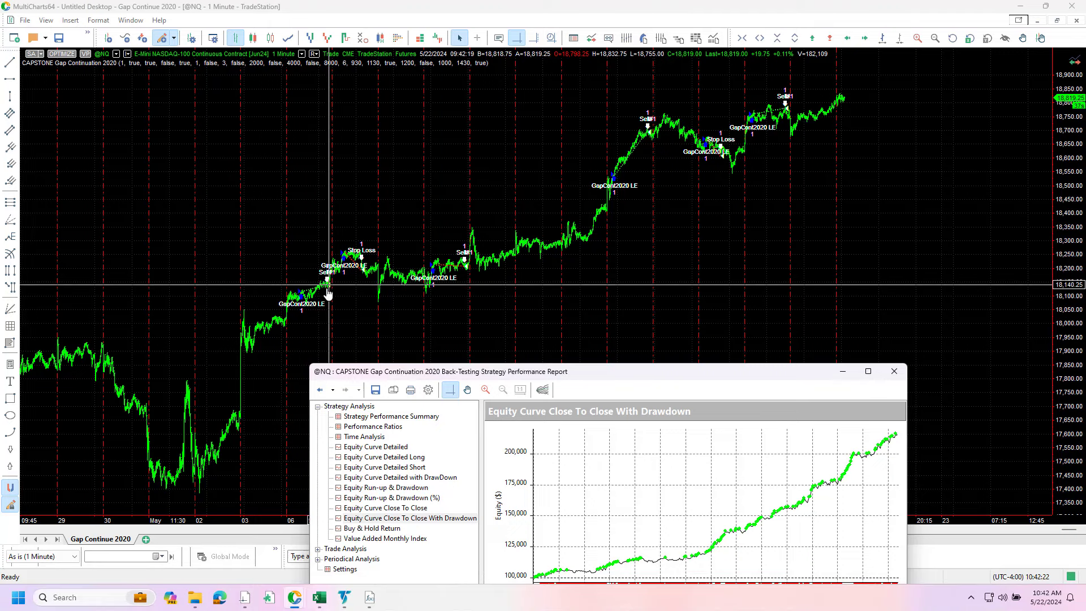
{"action": "mouse_move", "coordinate": [339, 274]}
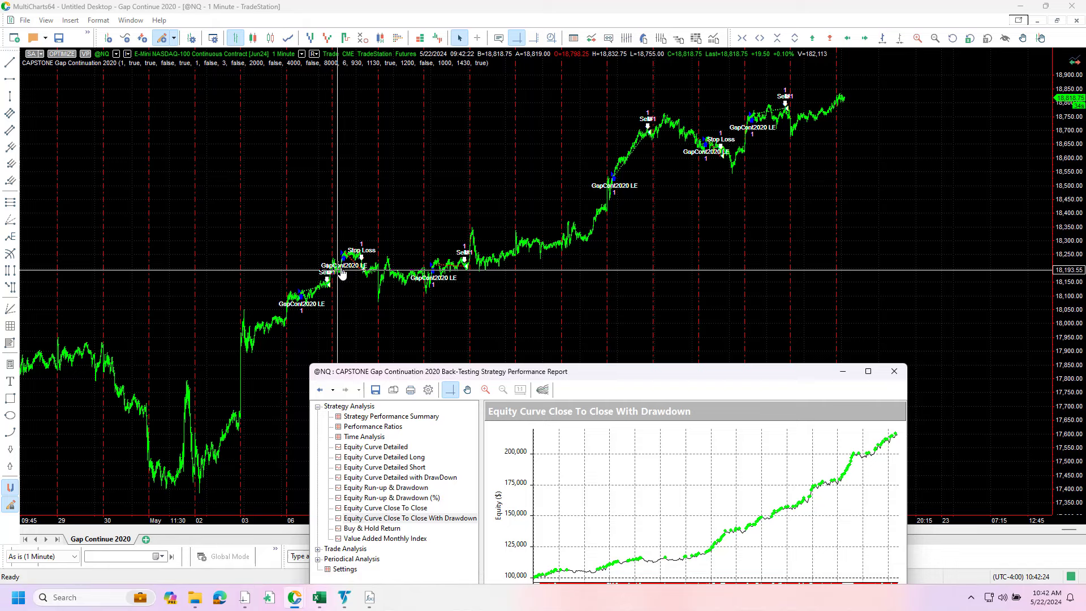
{"action": "mouse_move", "coordinate": [326, 287]}
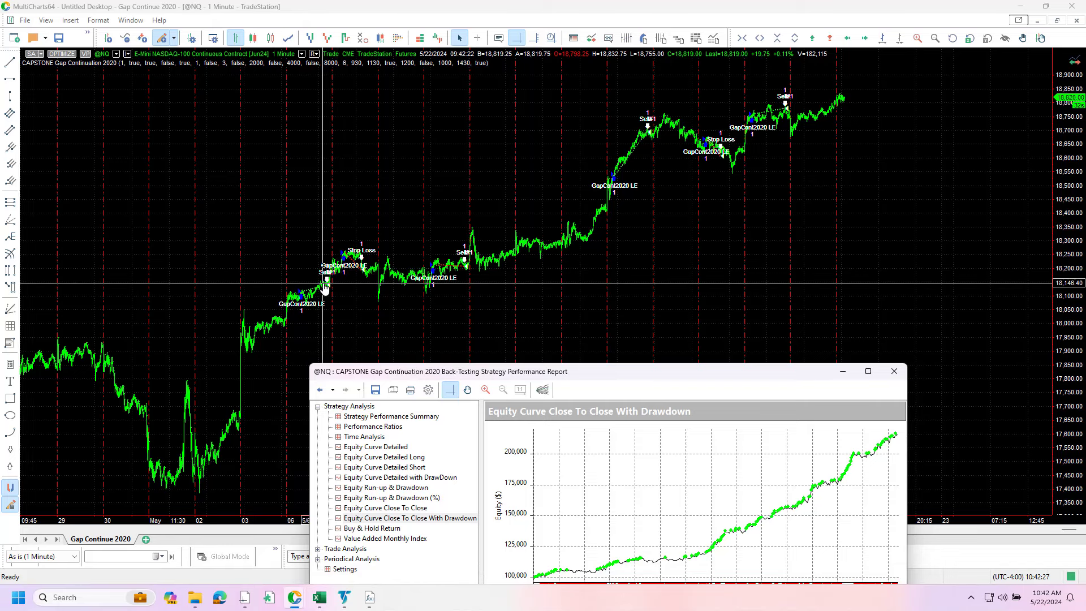
{"action": "mouse_move", "coordinate": [620, 186]}
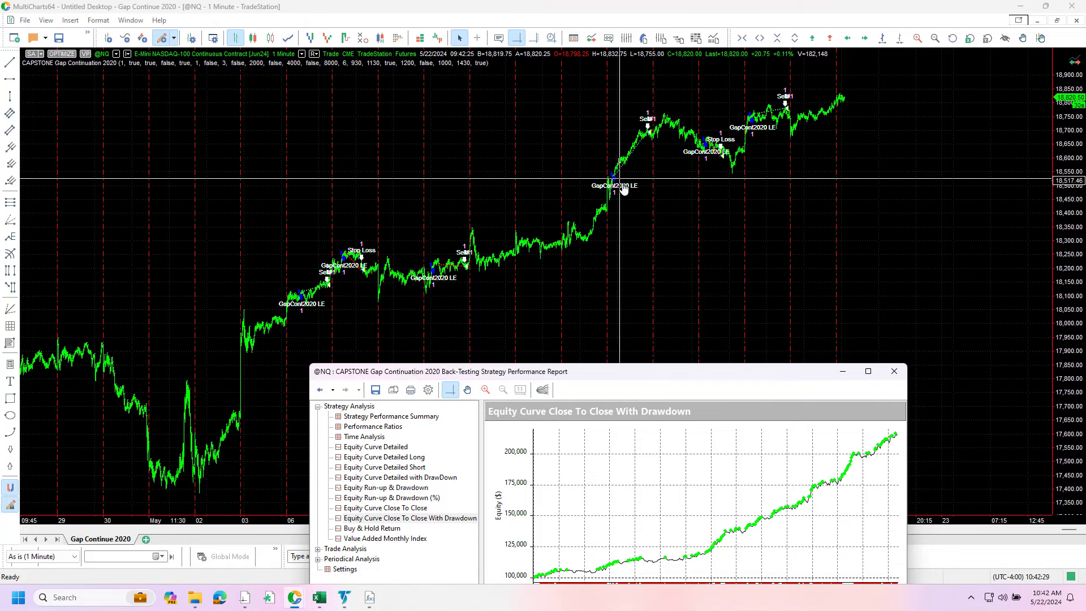
{"action": "mouse_move", "coordinate": [766, 107]}
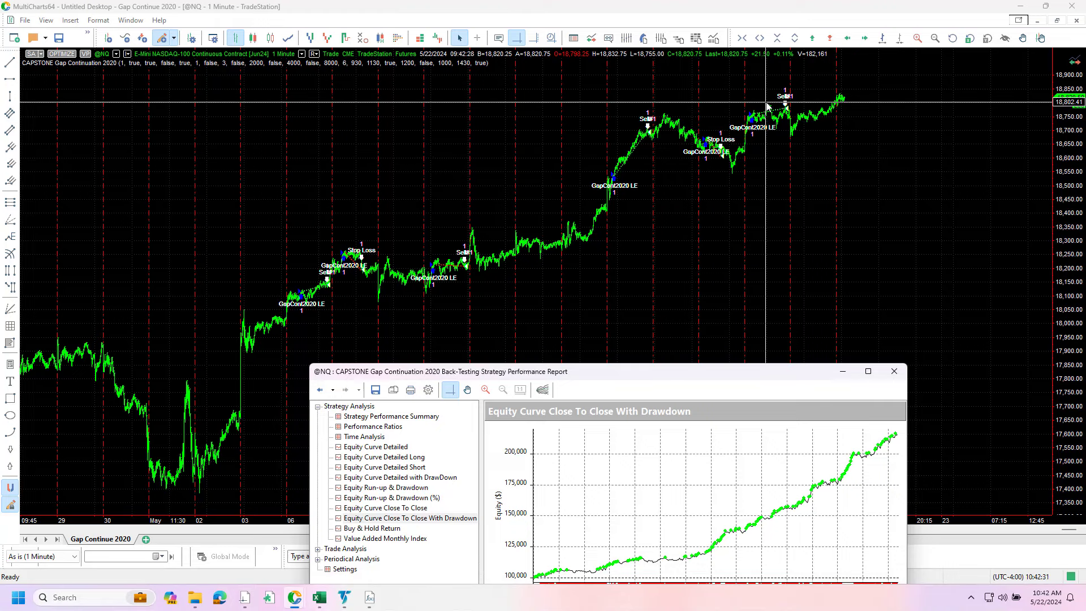
{"action": "mouse_move", "coordinate": [692, 356]}
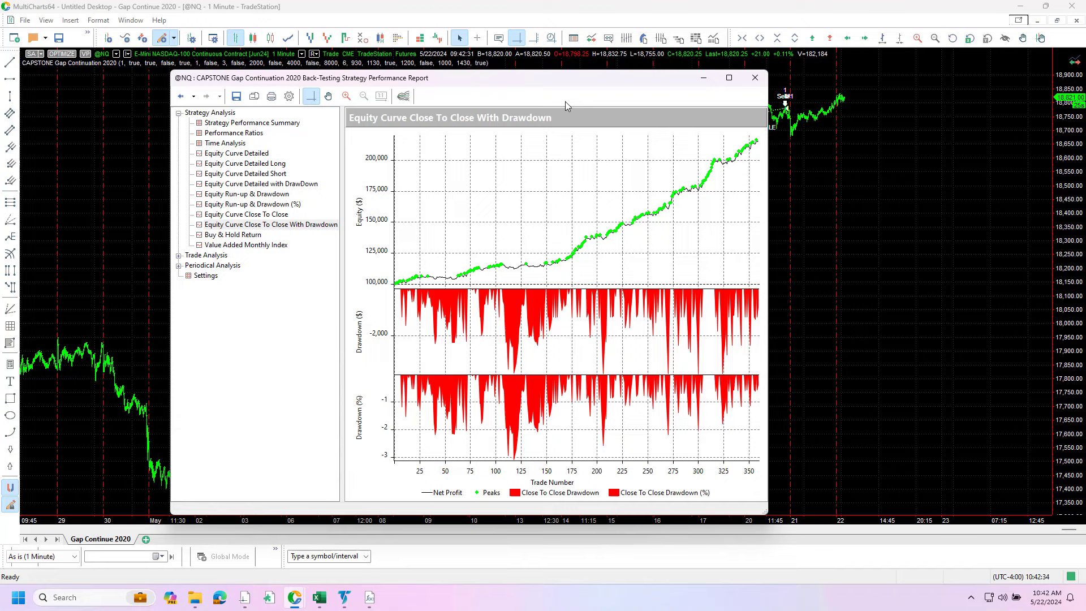
{"action": "mouse_move", "coordinate": [538, 275]}
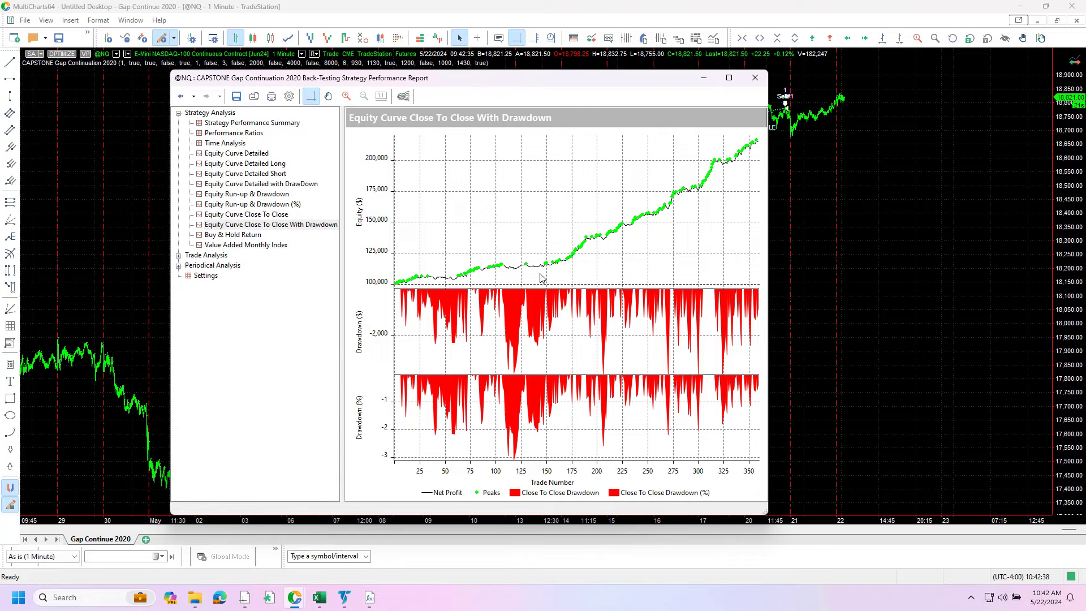
{"action": "mouse_move", "coordinate": [585, 374]}
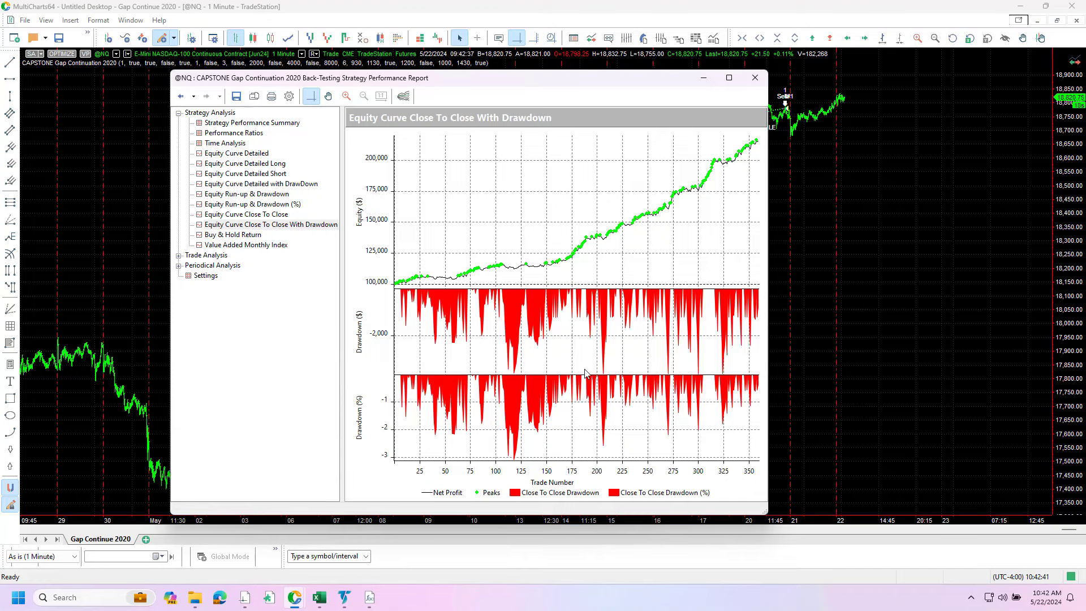
{"action": "mouse_move", "coordinate": [505, 375]}
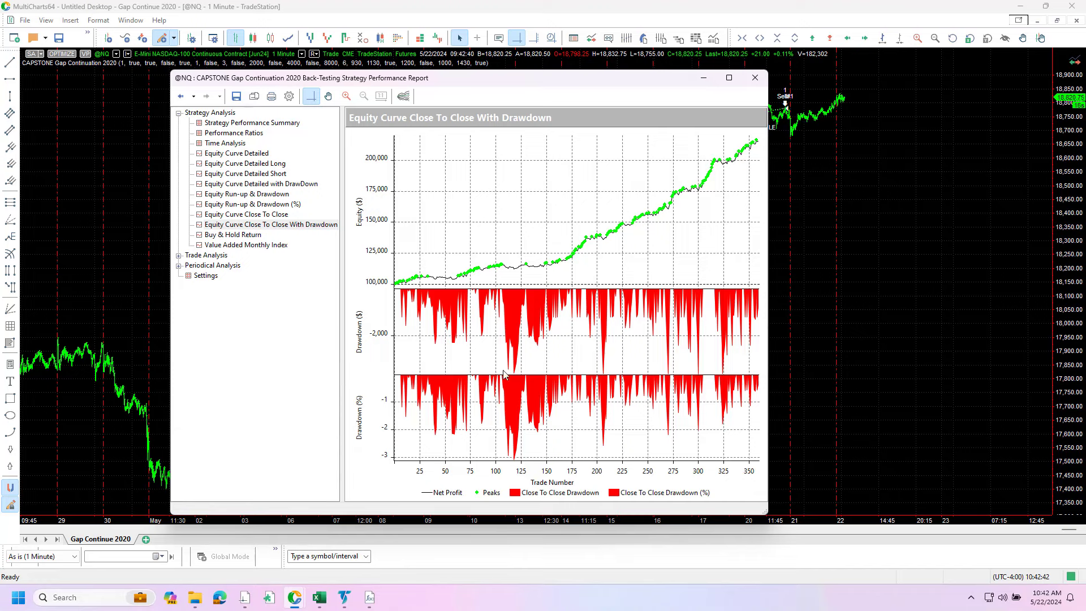
{"action": "mouse_move", "coordinate": [426, 360]}
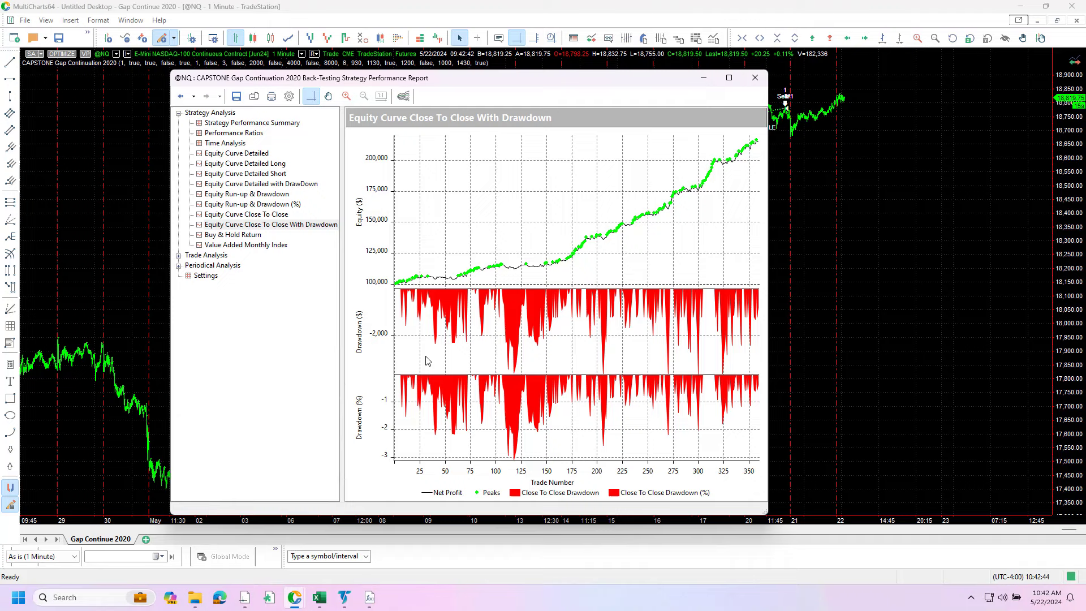
{"action": "mouse_move", "coordinate": [163, 261]}
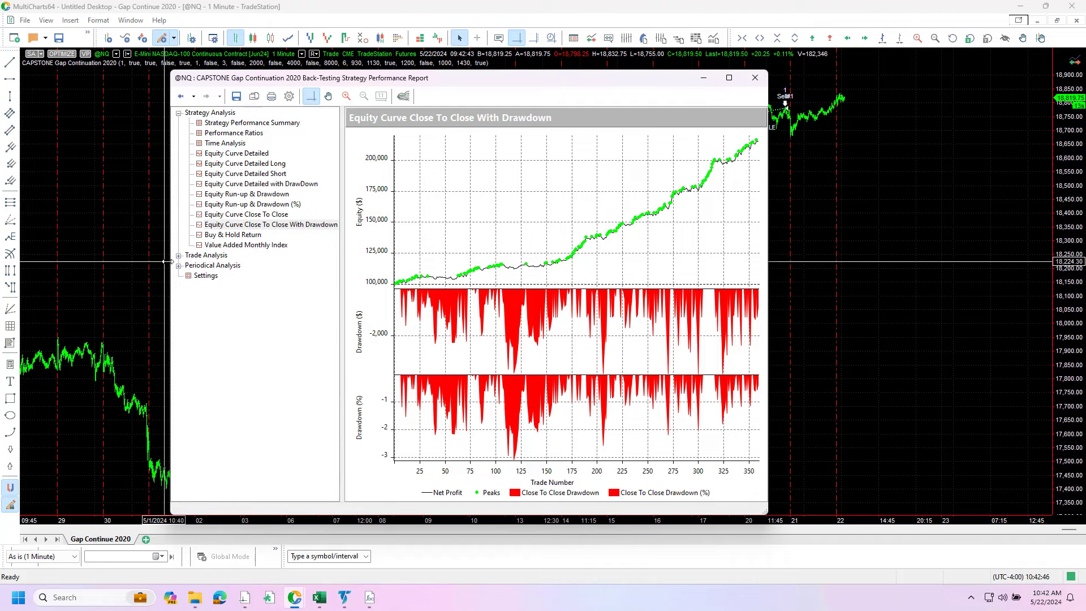
- Expand the Trade Analysis section to list entries like List of Trades and Total Trade Analysis
{"action": "left_click", "coordinate": [180, 255]}
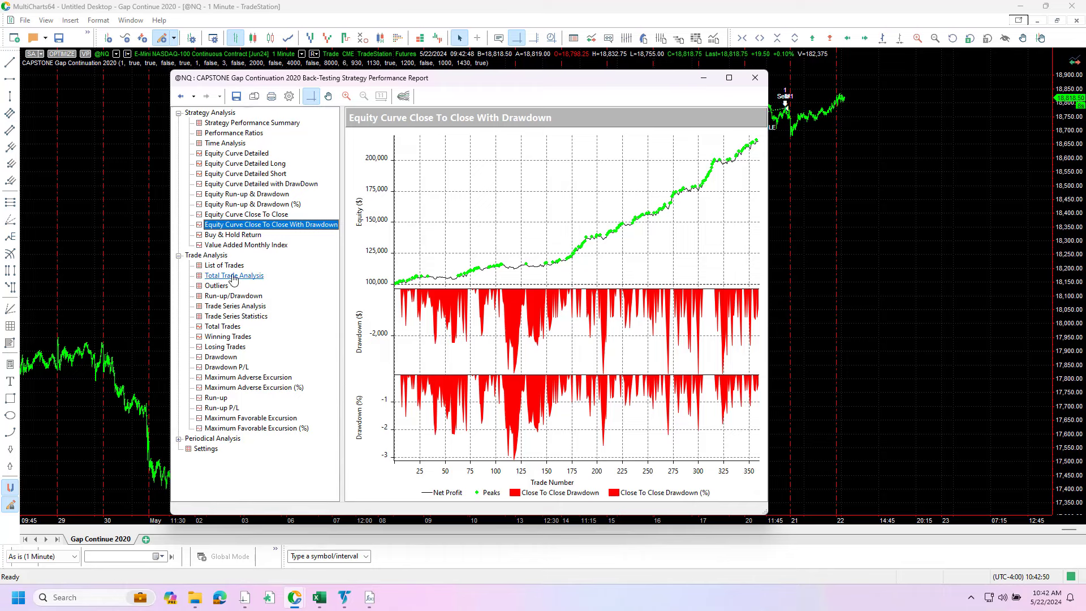
{"action": "left_click", "coordinate": [233, 275]}
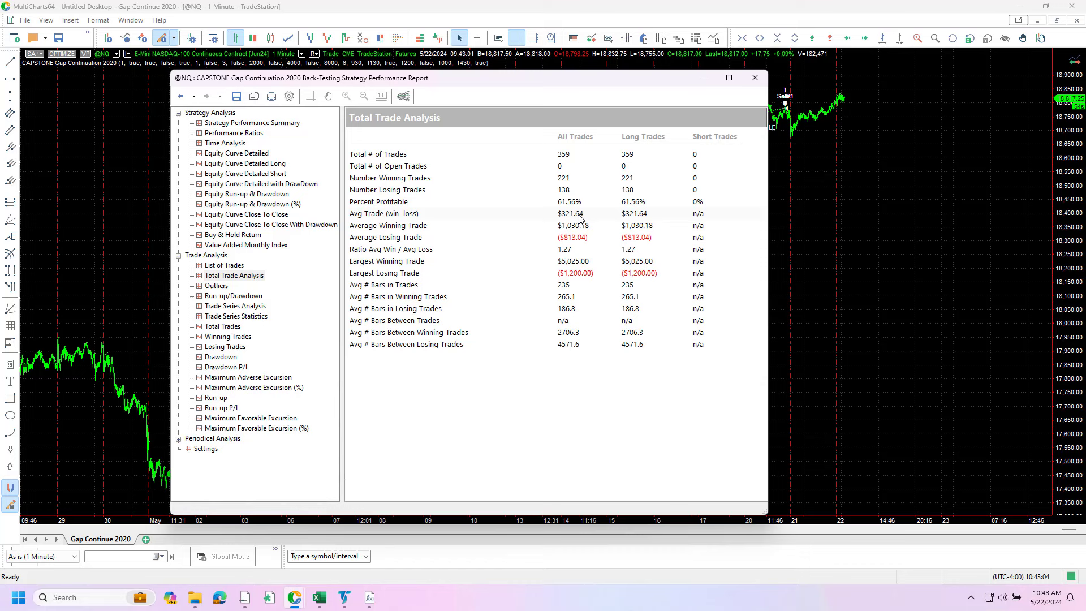
{"action": "mouse_move", "coordinate": [574, 203]}
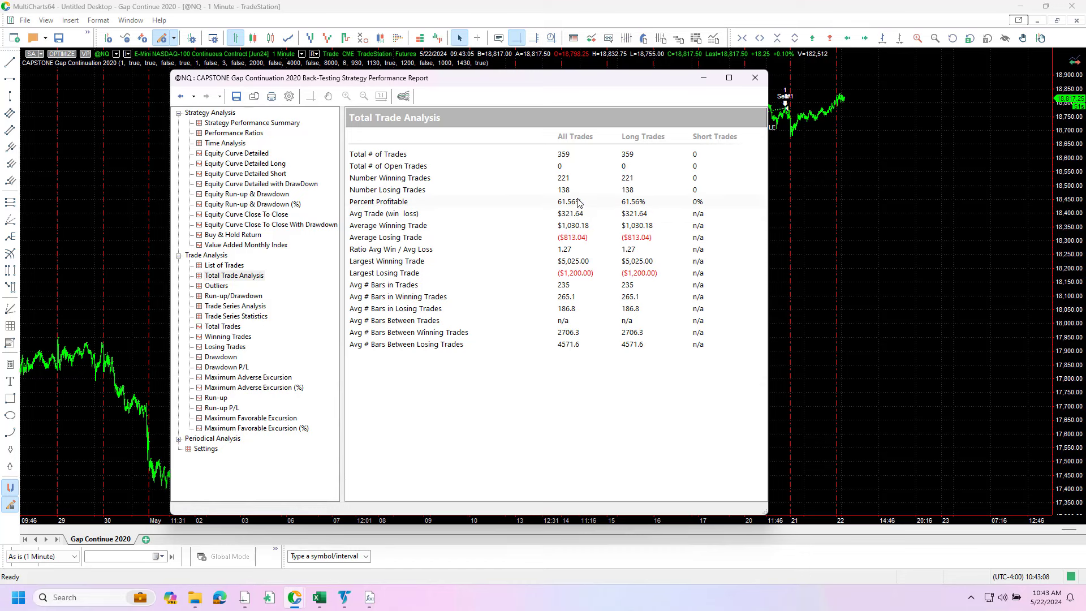
{"action": "mouse_move", "coordinate": [575, 164]}
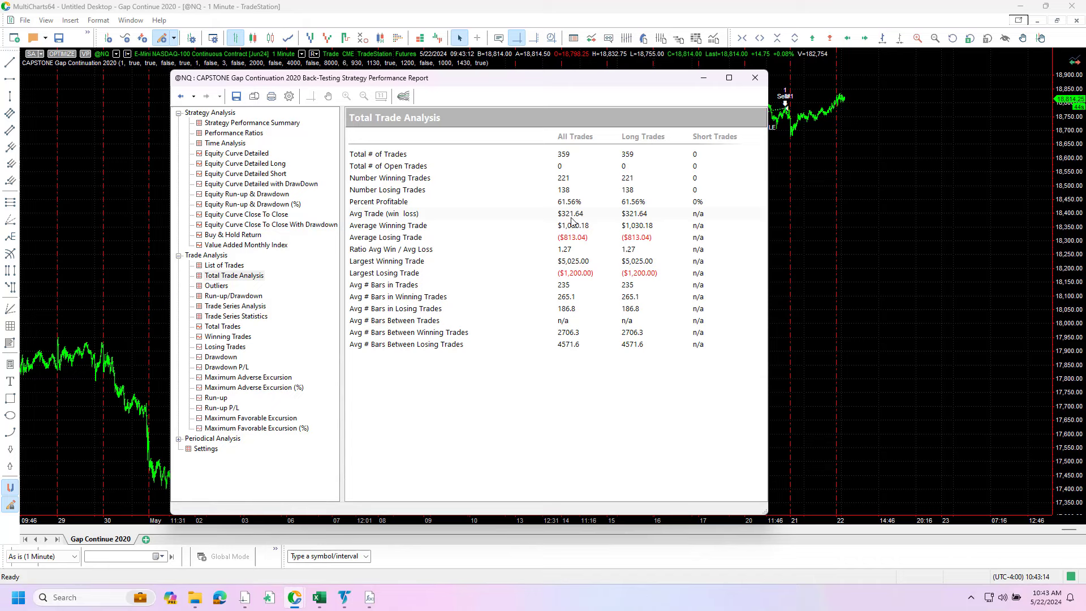
{"action": "mouse_move", "coordinate": [579, 240]}
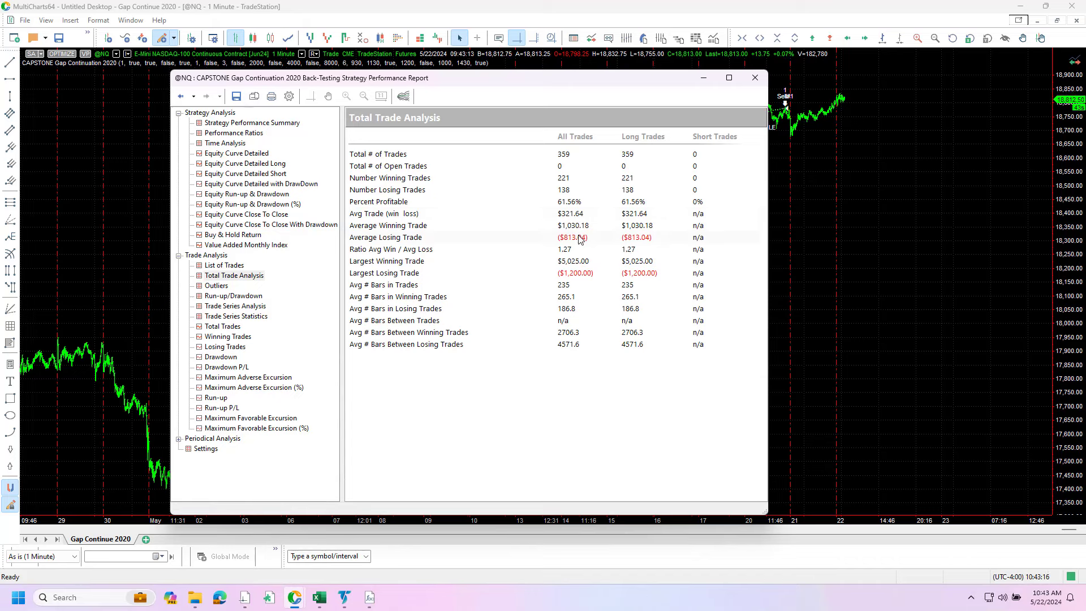
{"action": "mouse_move", "coordinate": [581, 262]}
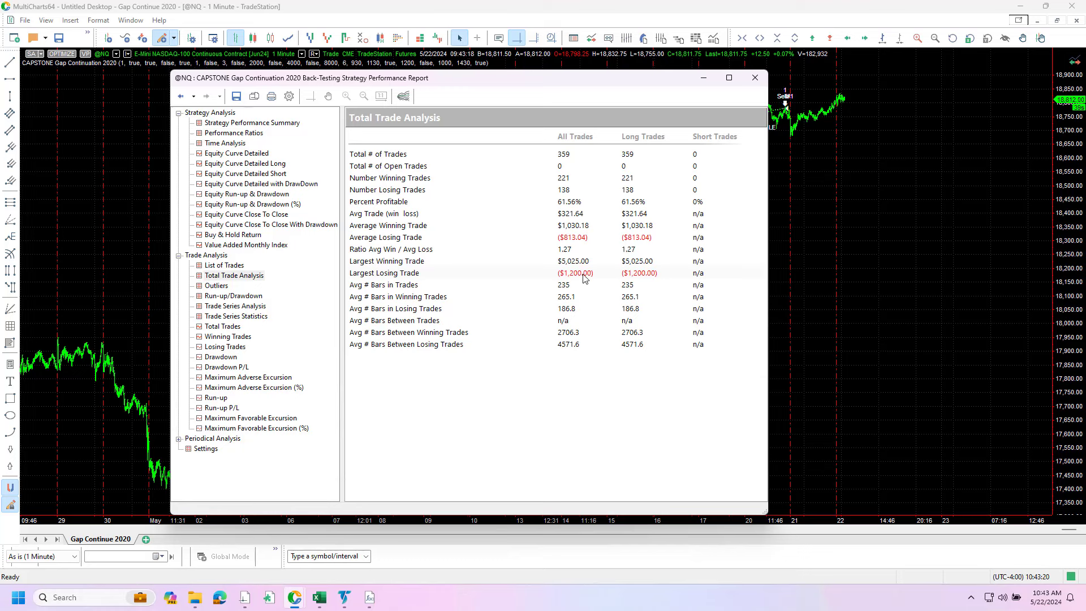
{"action": "mouse_move", "coordinate": [575, 155]}
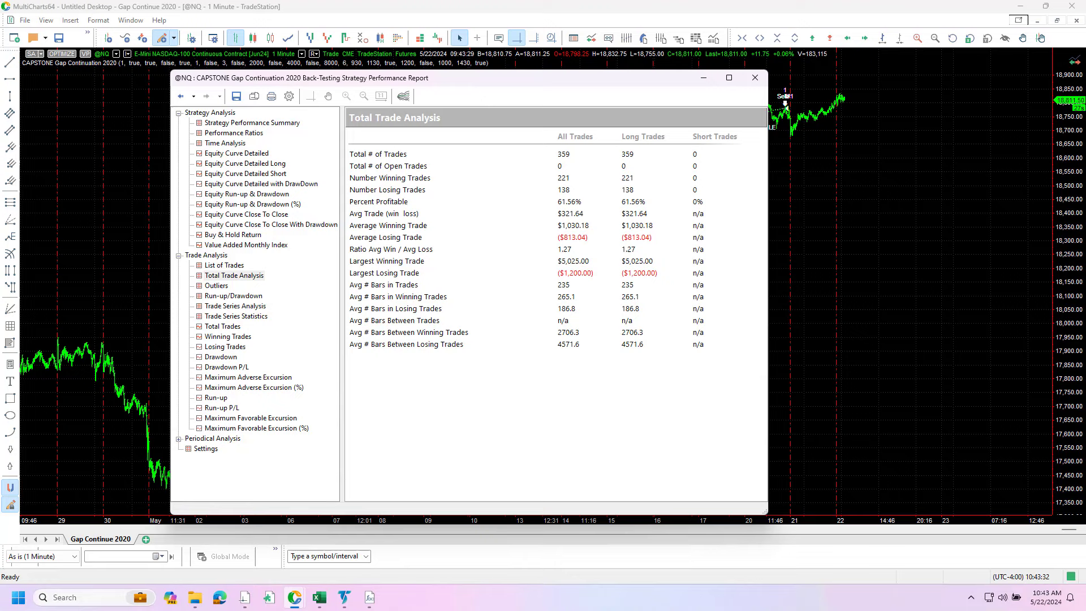
{"action": "left_click", "coordinate": [271, 224]}
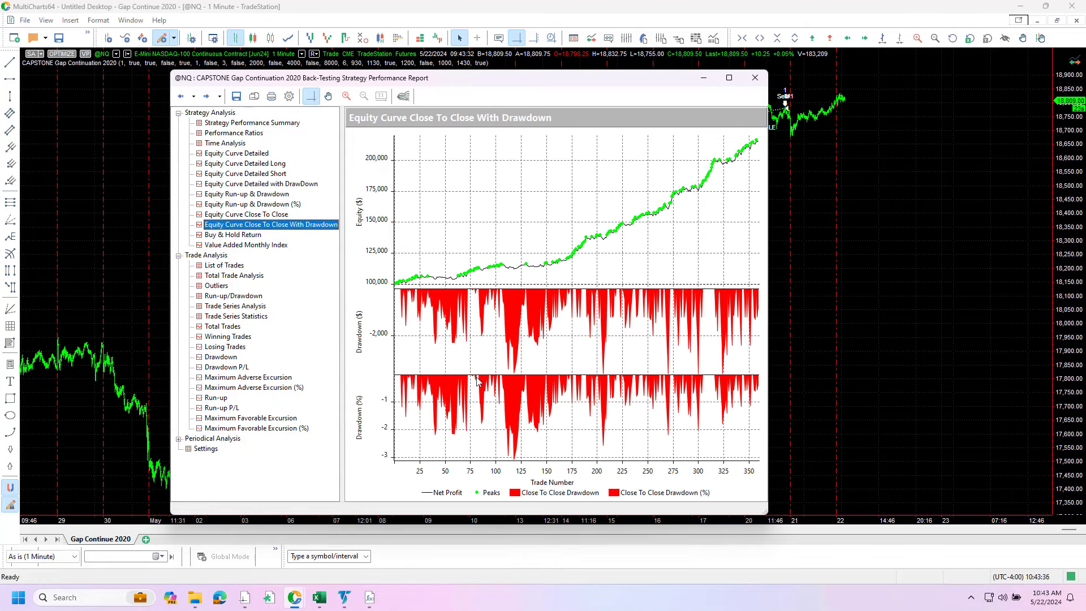
{"action": "mouse_move", "coordinate": [251, 122]}
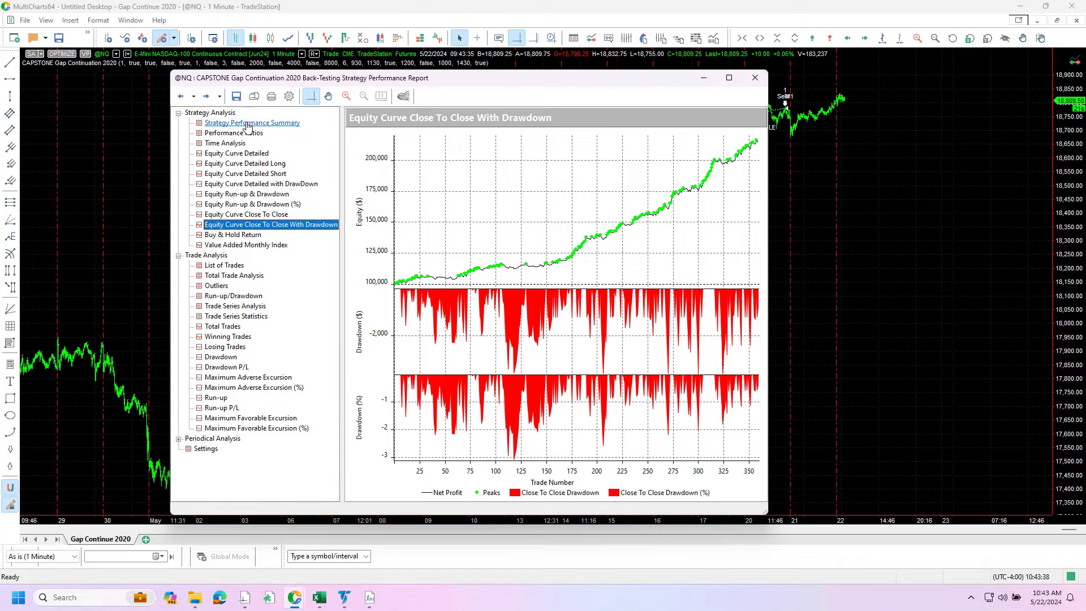
- Show the Strategy Performance Summary: net profit $115,470, profit factor 2.03, max drawdown $5,680
{"action": "left_click", "coordinate": [251, 122]}
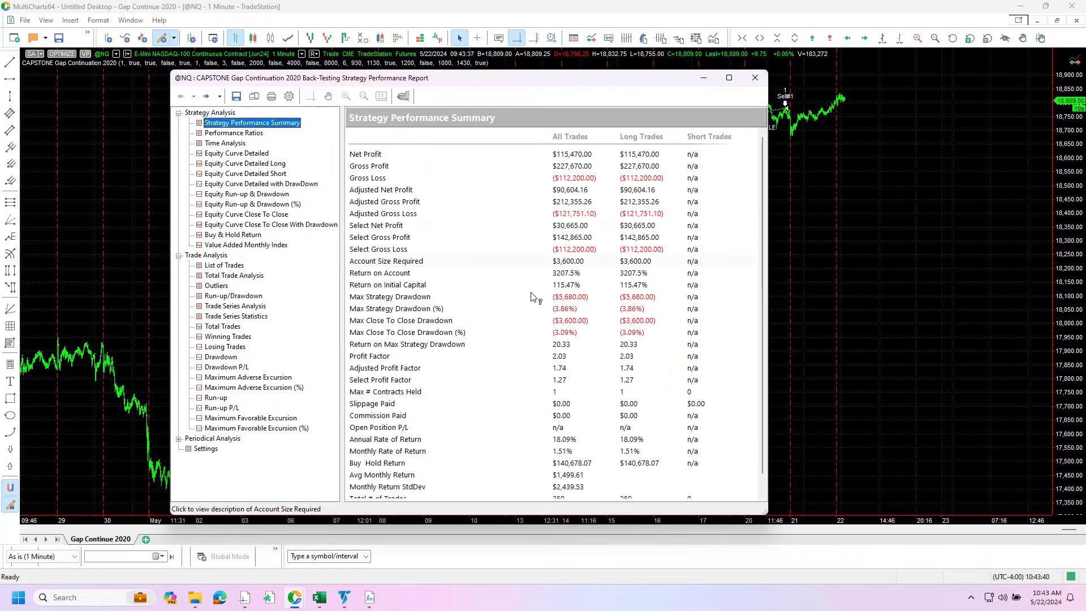
{"action": "mouse_move", "coordinate": [587, 303]}
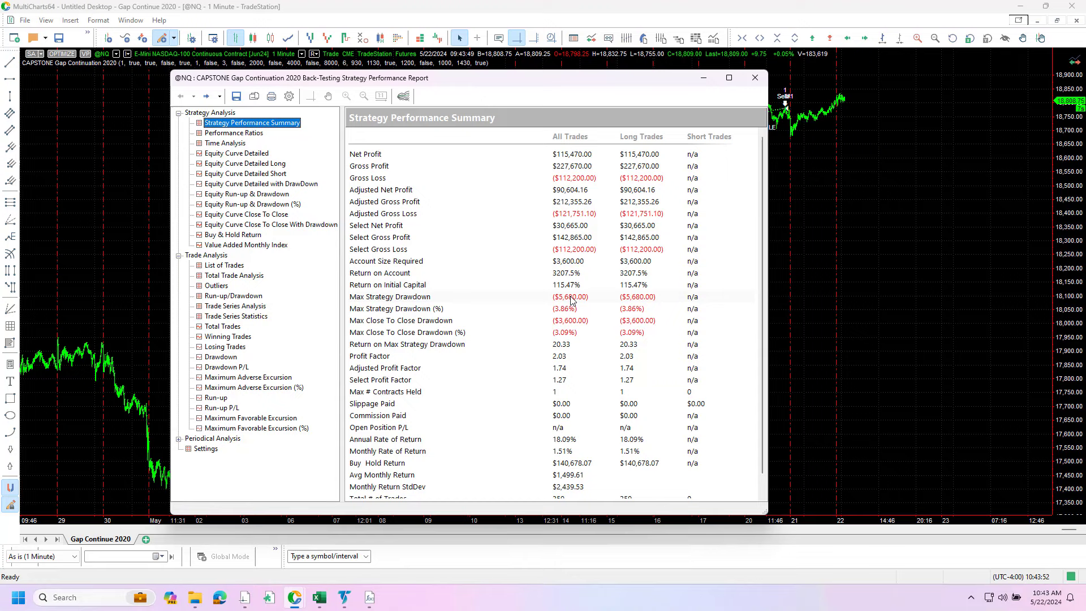
{"action": "mouse_move", "coordinate": [415, 303]}
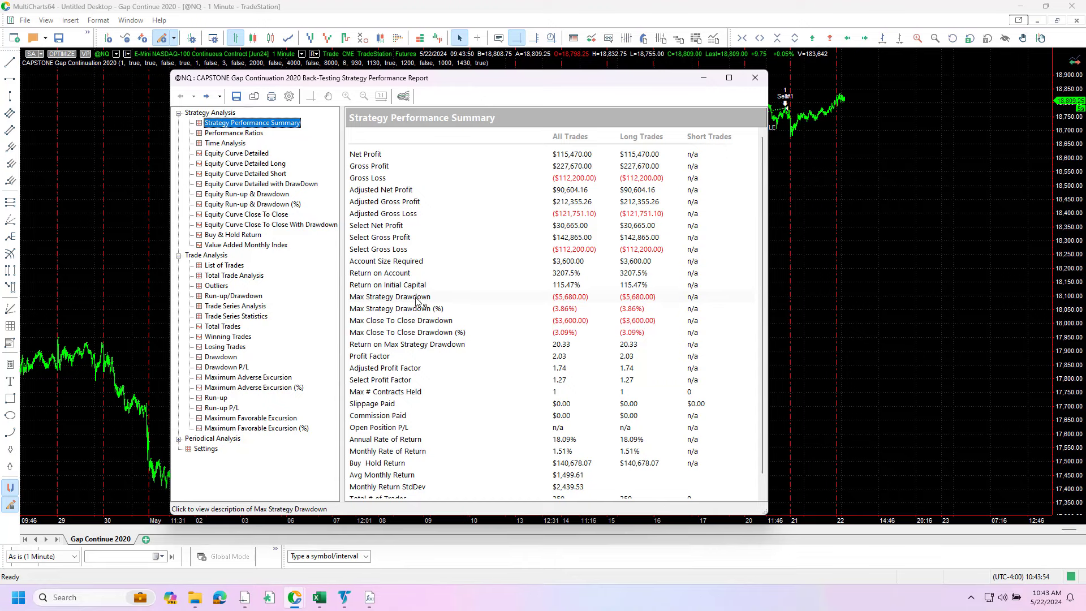
{"action": "mouse_move", "coordinate": [599, 299]}
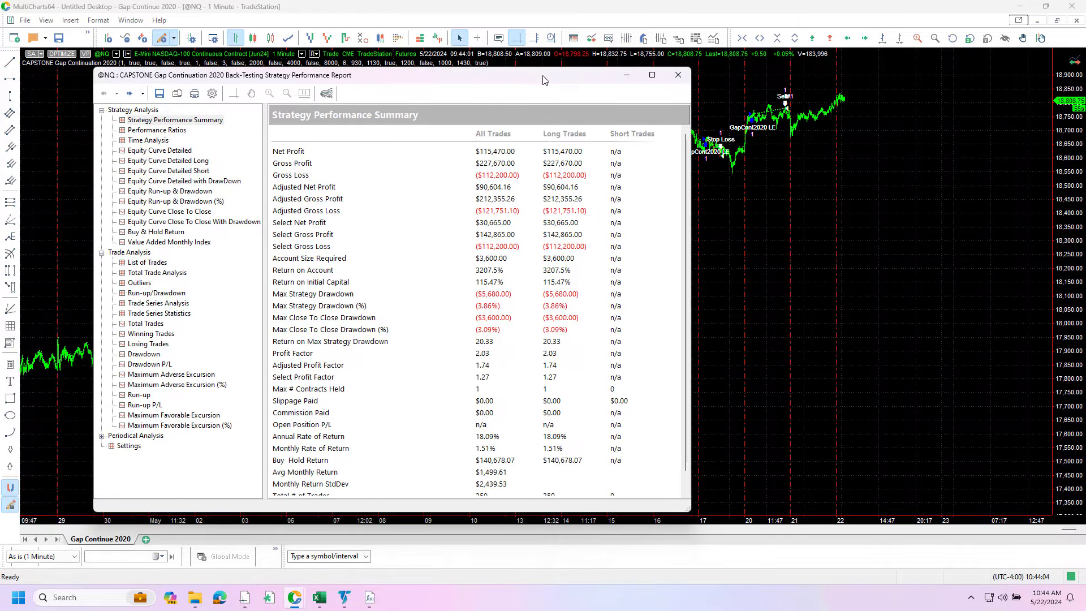
{"action": "mouse_move", "coordinate": [670, 324]}
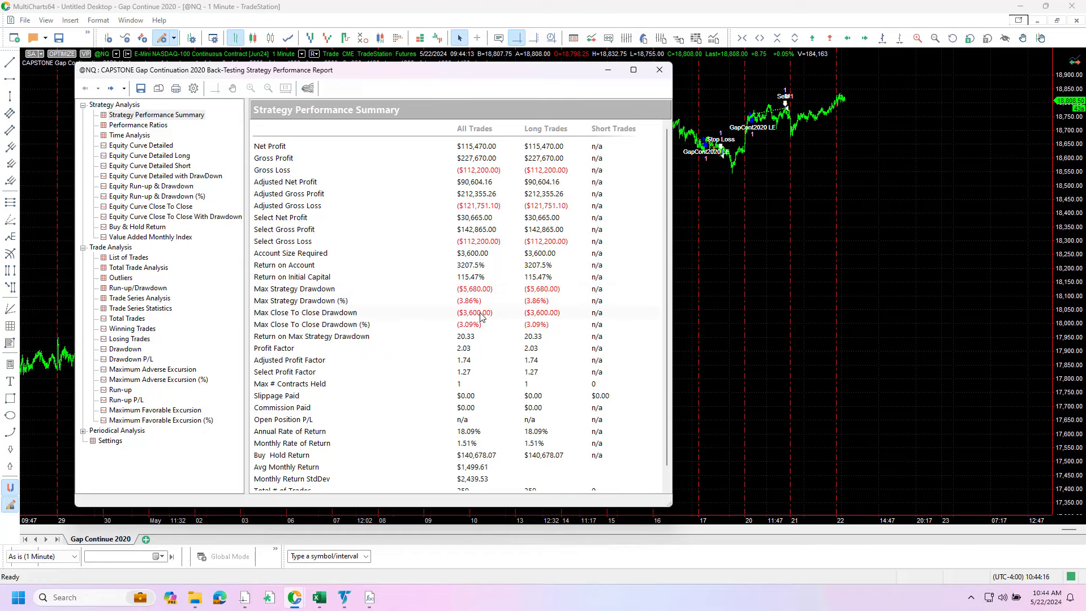
{"action": "mouse_move", "coordinate": [415, 160]}
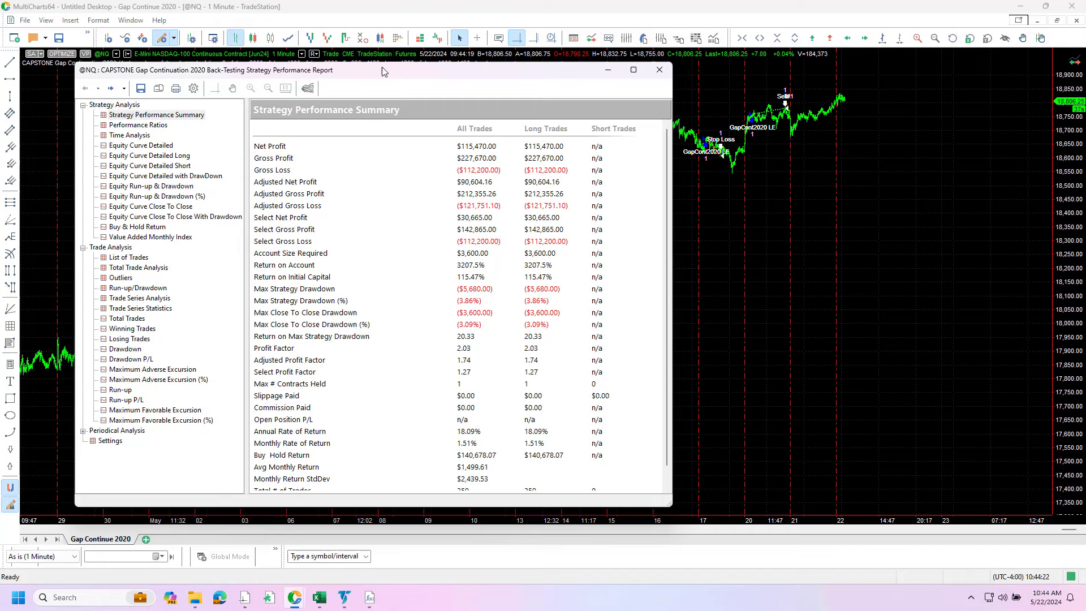
- Show the Equity Curve Close To Close With Drawdown report under Strategy Analysis
{"action": "left_click", "coordinate": [174, 216]}
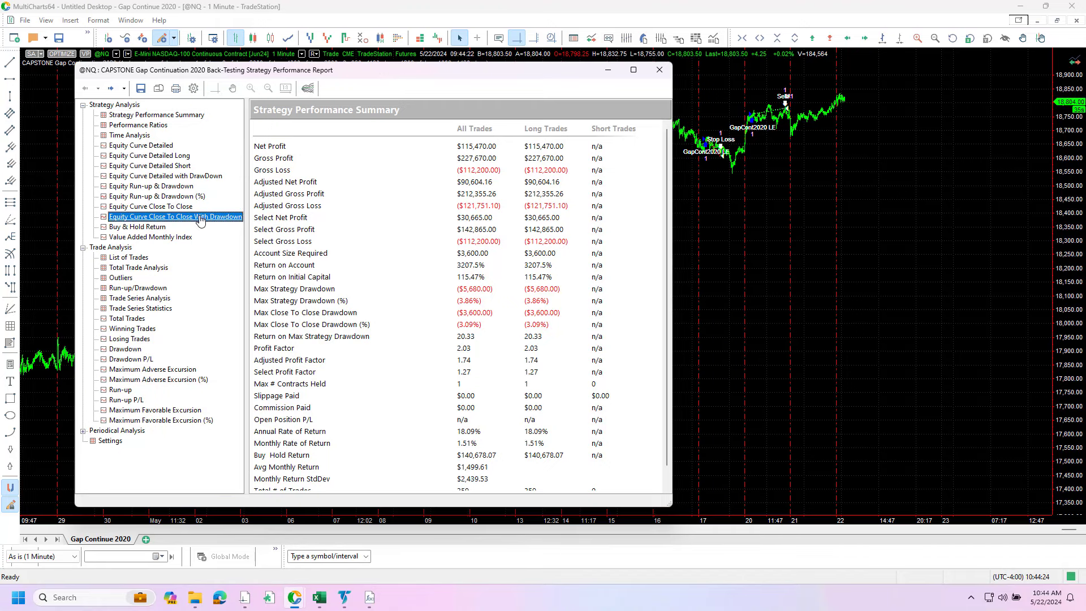
{"action": "left_click", "coordinate": [166, 216]}
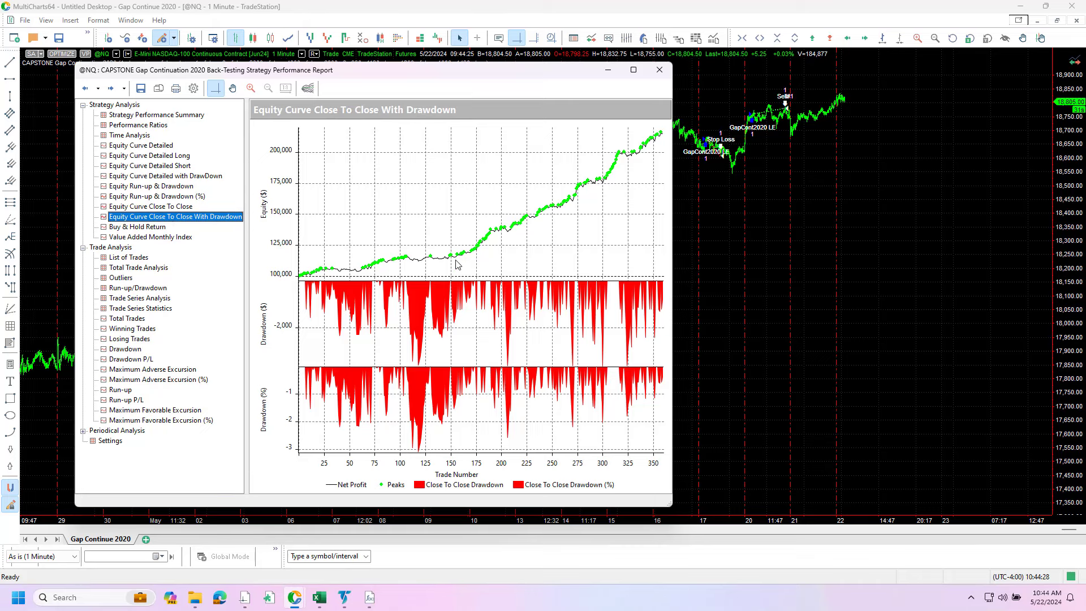
{"action": "mouse_move", "coordinate": [668, 126]}
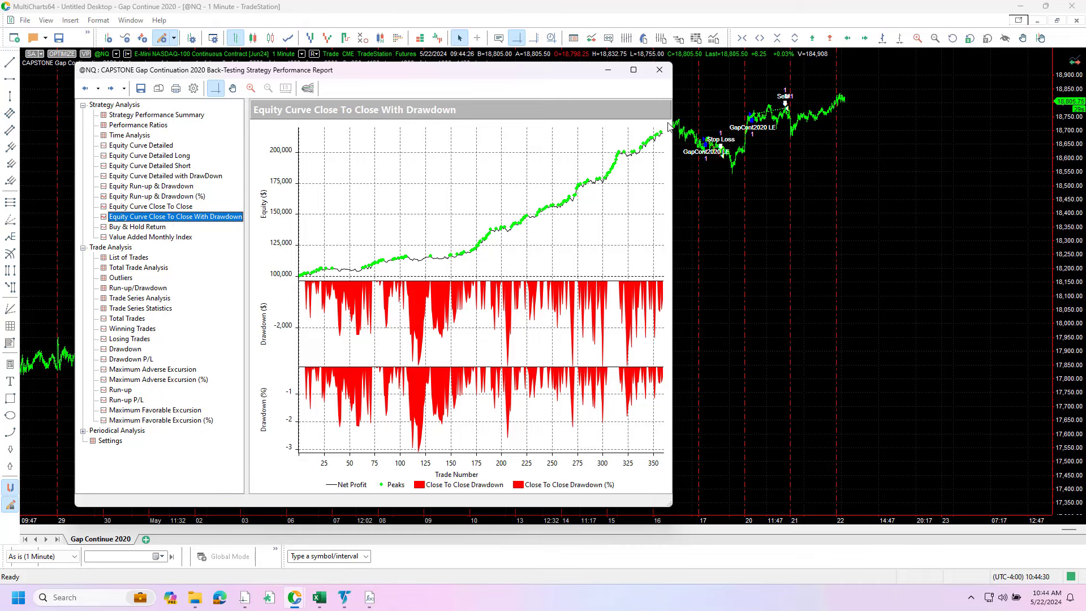
{"action": "mouse_move", "coordinate": [689, 116]}
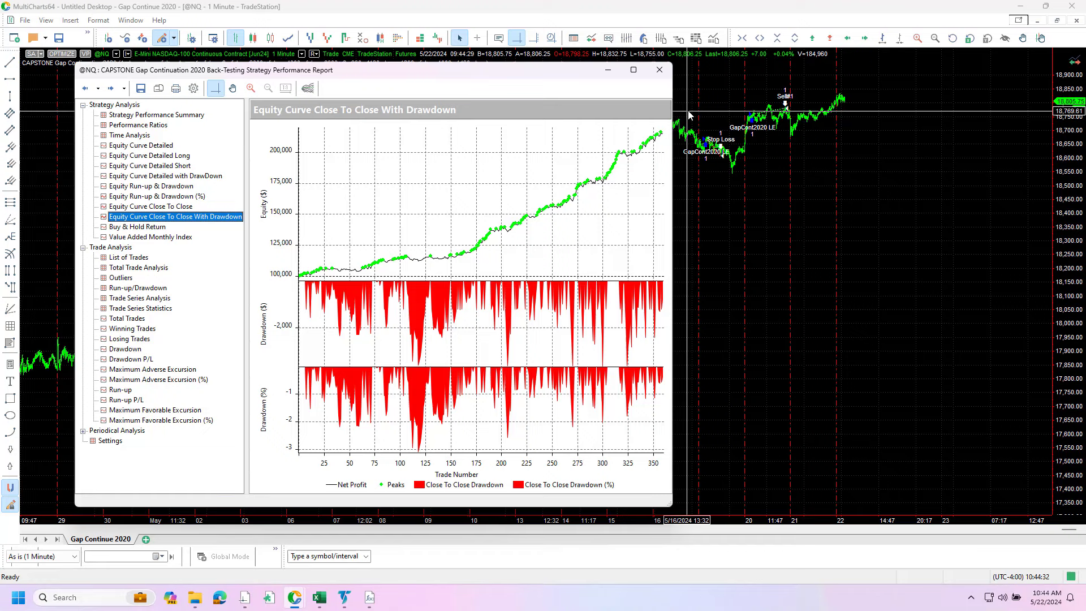
{"action": "mouse_move", "coordinate": [472, 239]}
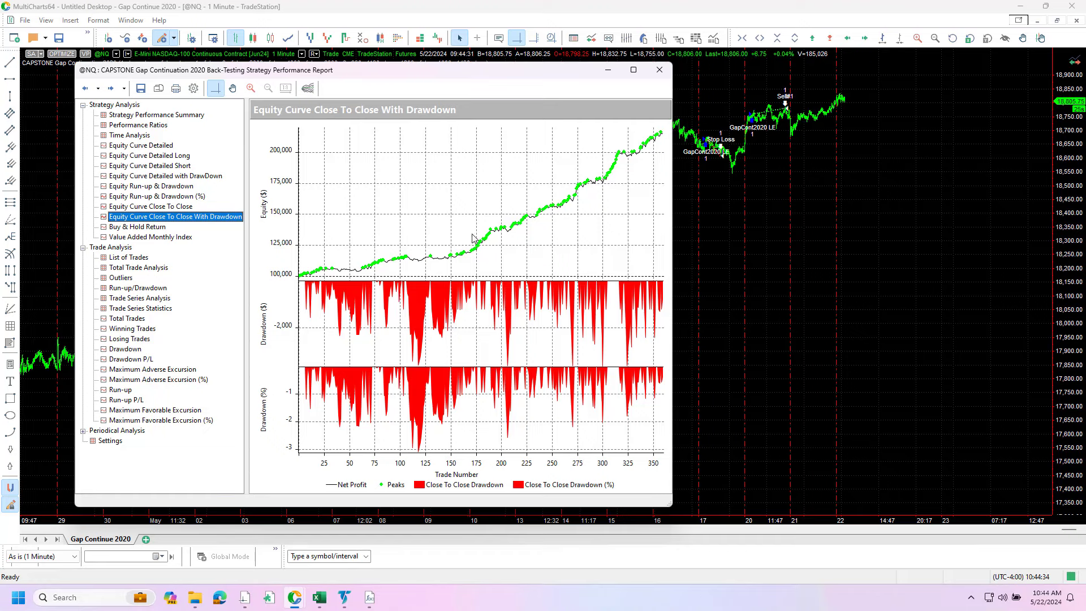
{"action": "mouse_move", "coordinate": [482, 111]}
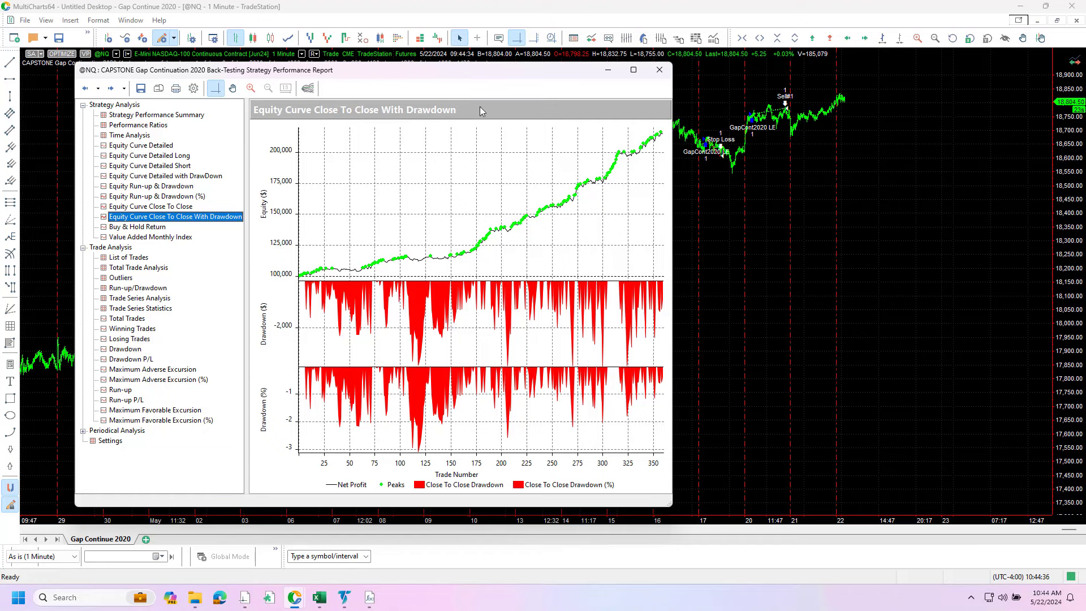
{"action": "mouse_move", "coordinate": [369, 215]}
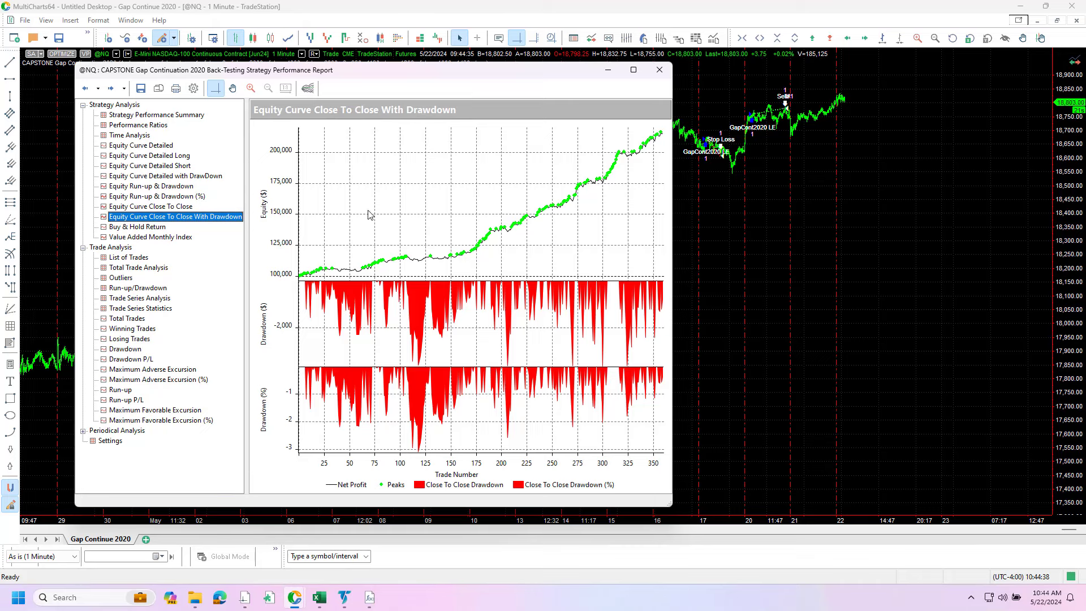
{"action": "mouse_move", "coordinate": [457, 138]}
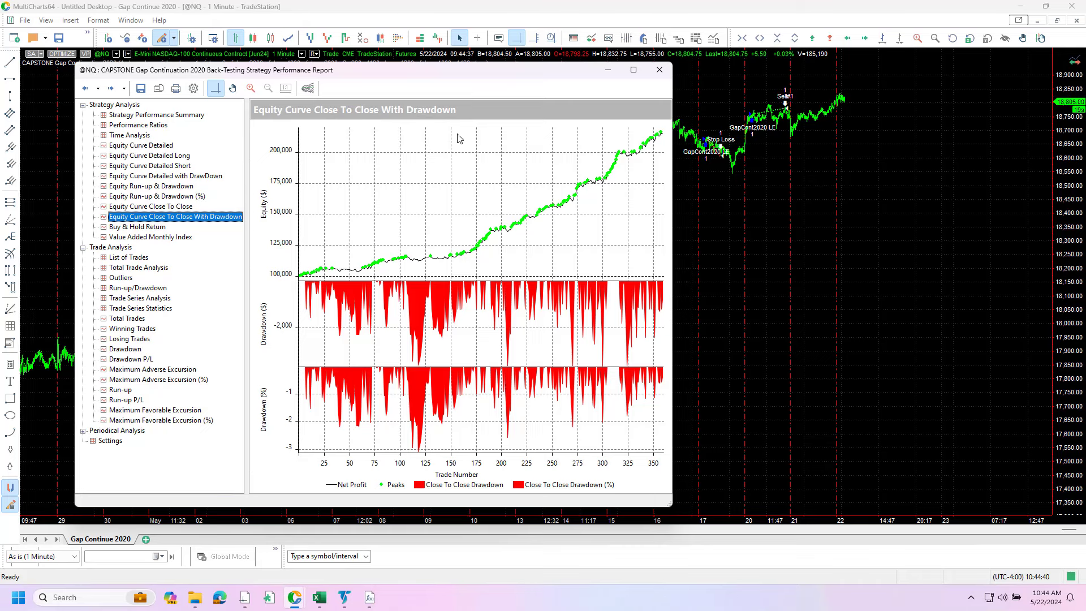
{"action": "mouse_move", "coordinate": [143, 201]}
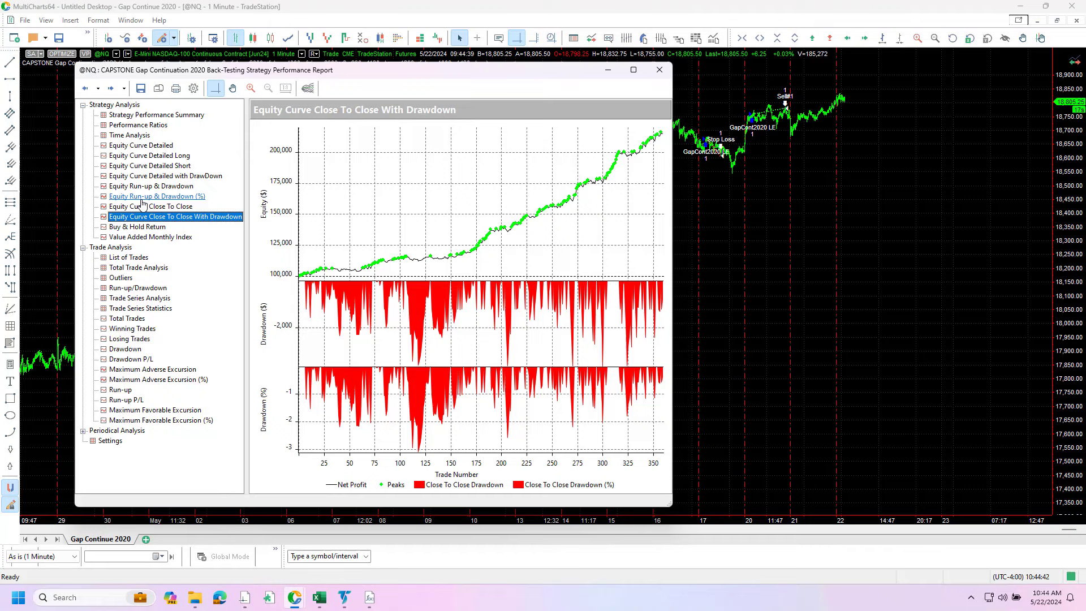
{"action": "mouse_move", "coordinate": [486, 161]}
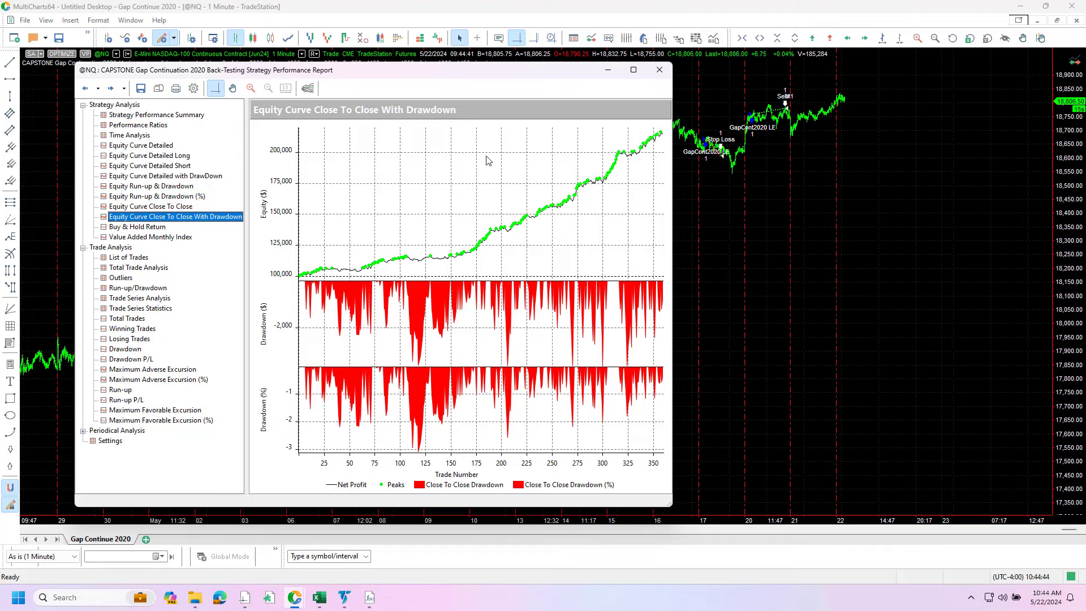
{"action": "mouse_move", "coordinate": [743, 78]}
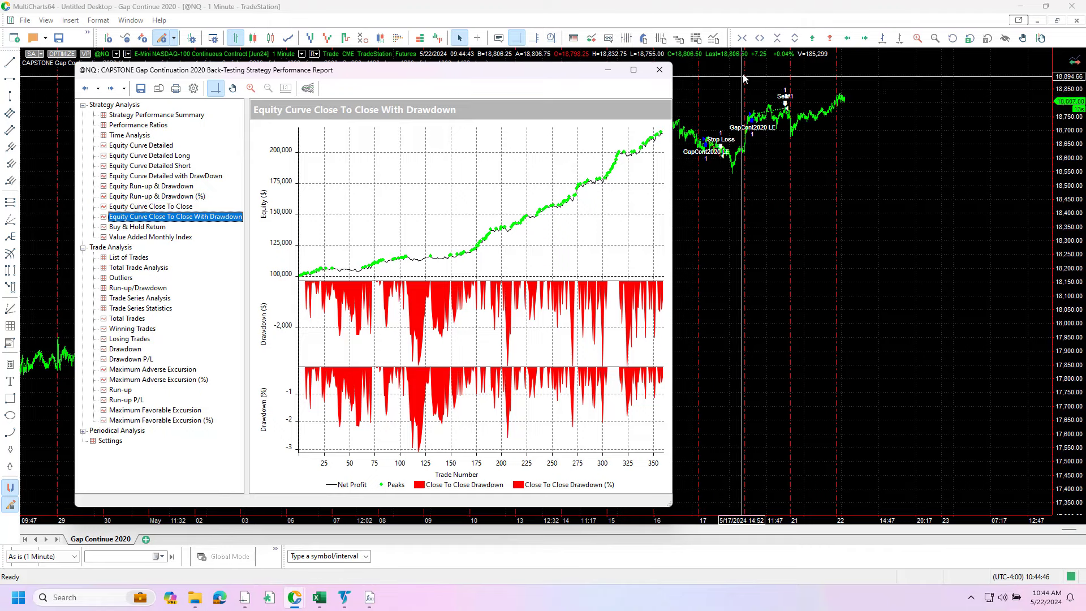
{"action": "mouse_move", "coordinate": [547, 201]}
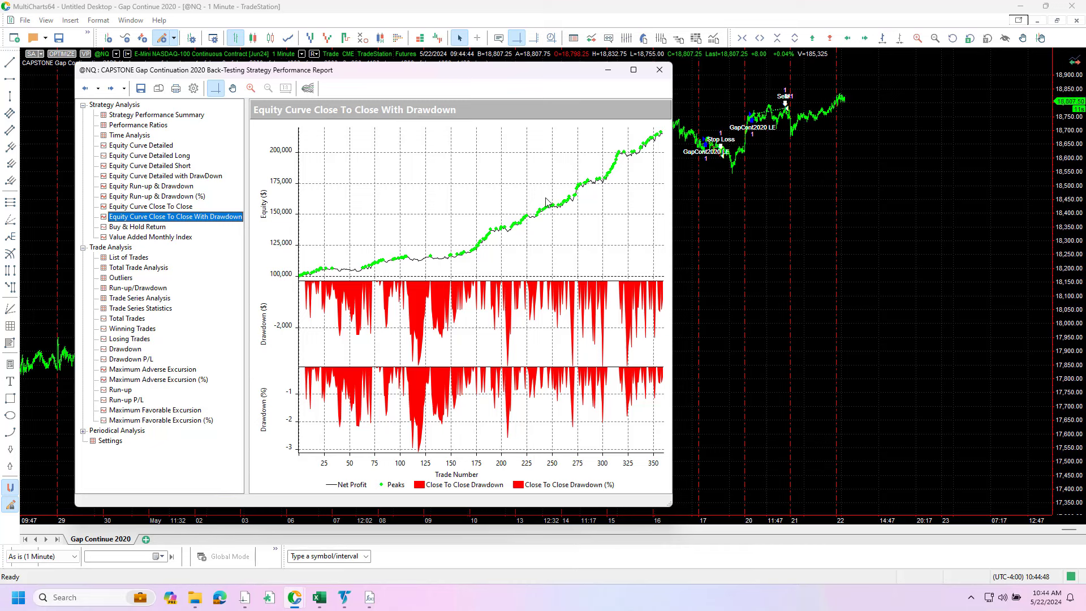
{"action": "mouse_move", "coordinate": [446, 253]}
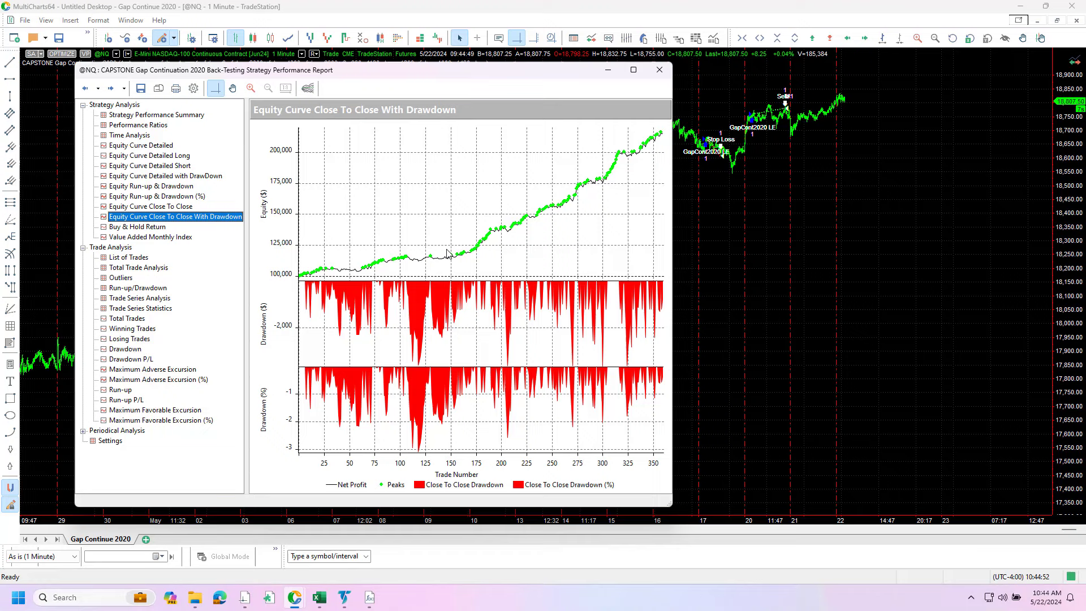
{"action": "mouse_move", "coordinate": [672, 117]}
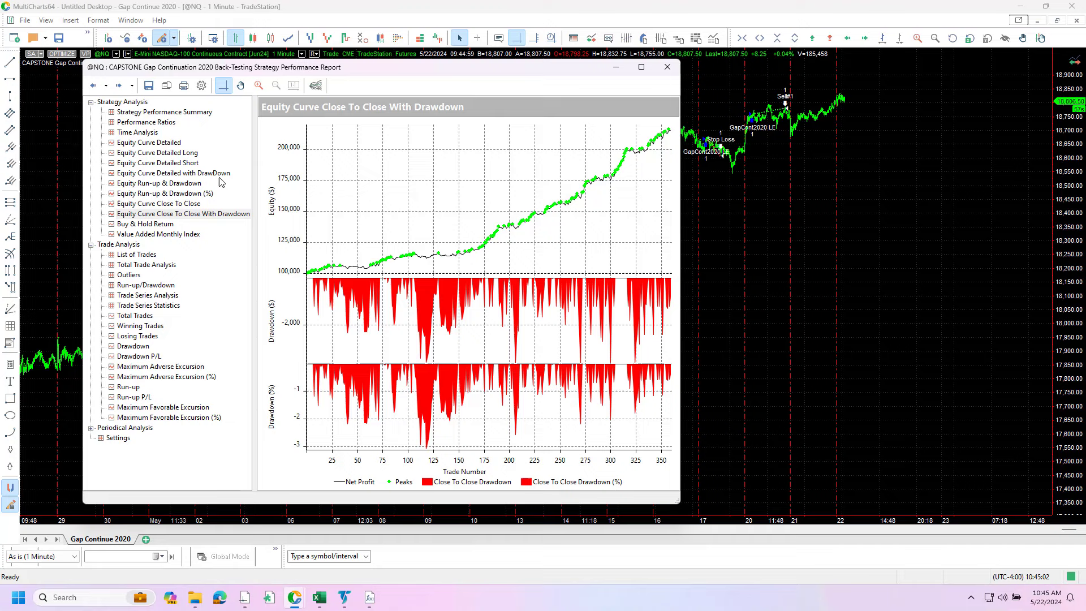
- View Total Trade Analysis, then return to the Strategy Performance Summary ($115,470 net, $3,600 close-to-close drawdown)
{"action": "left_click", "coordinate": [146, 265]}
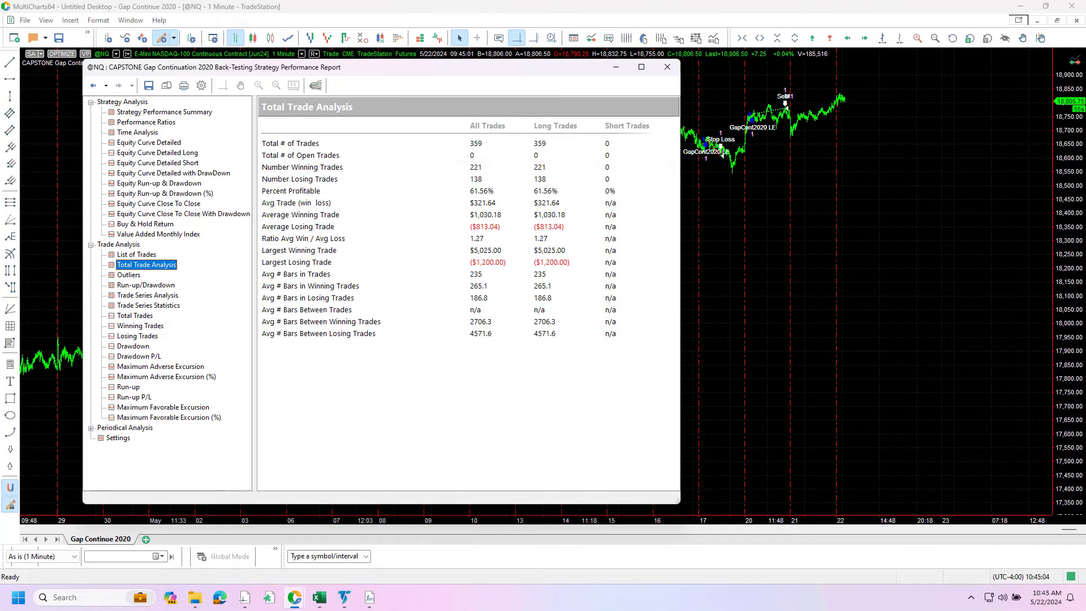
{"action": "left_click", "coordinate": [164, 112]}
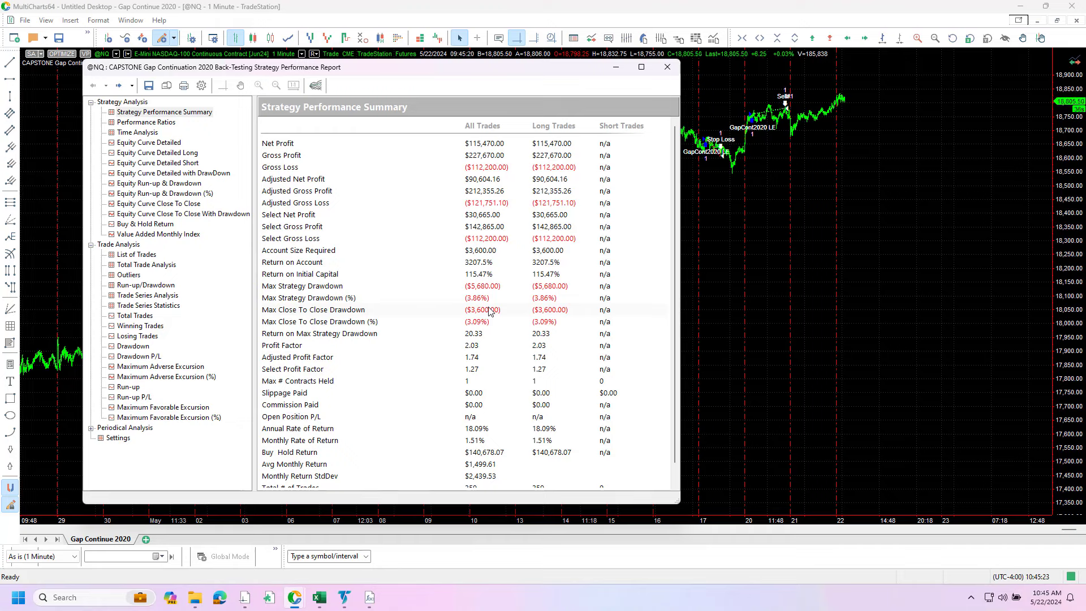
- Show the Description pane for Return on Initial Capital (115.47%) in the performance summary
{"action": "scroll", "scroll_direction": "down", "scroll_amount": 3}
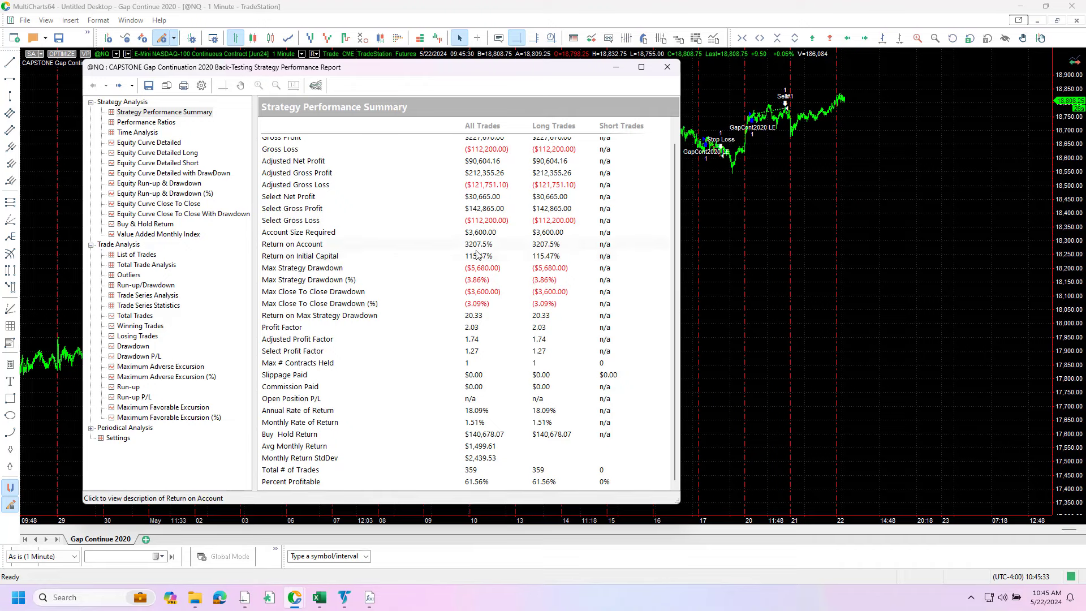
{"action": "mouse_move", "coordinate": [326, 263]}
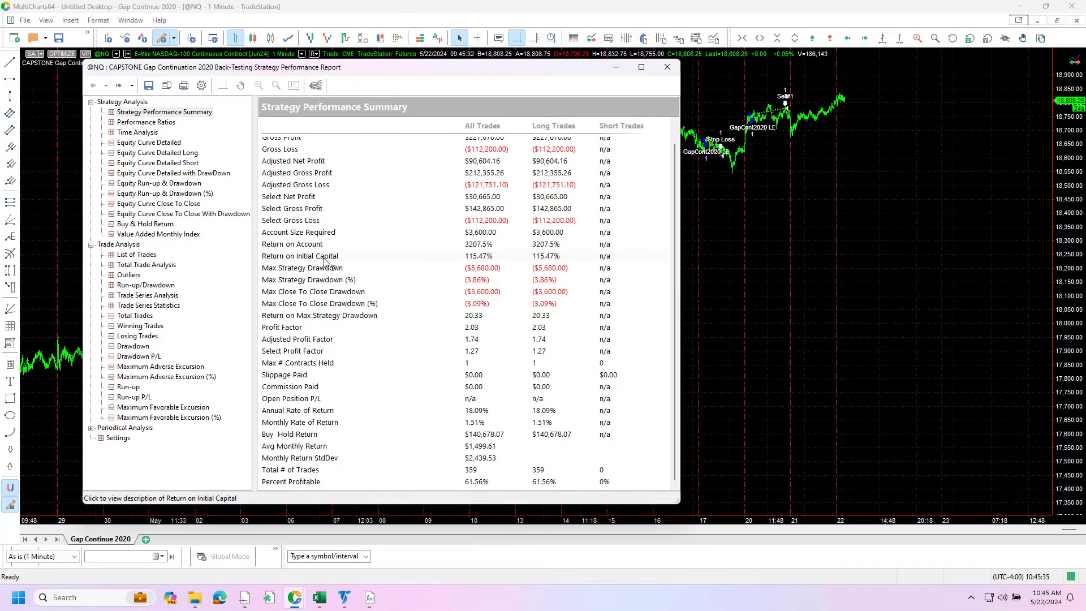
{"action": "left_click", "coordinate": [299, 256]}
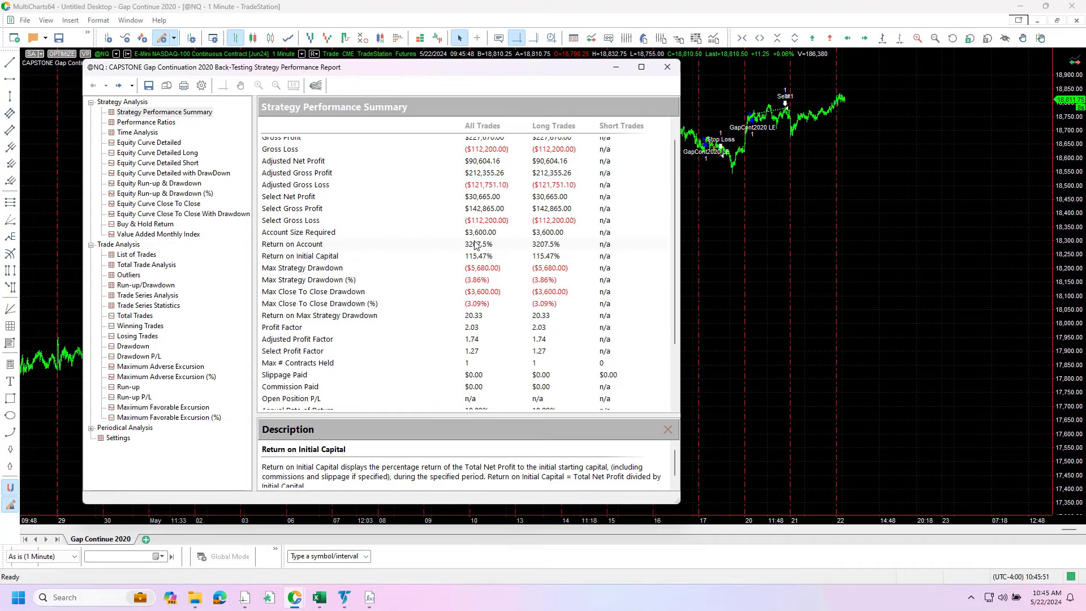
{"action": "mouse_move", "coordinate": [190, 181]}
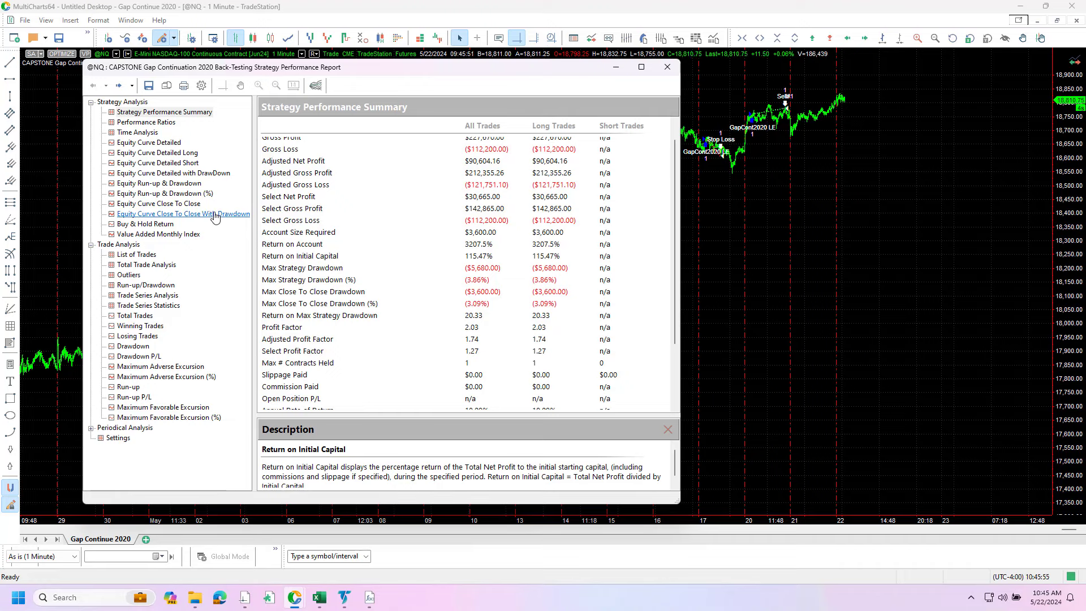
- Show the Equity Curve Close To Close With Drawdown chart again
{"action": "left_click", "coordinate": [184, 214]}
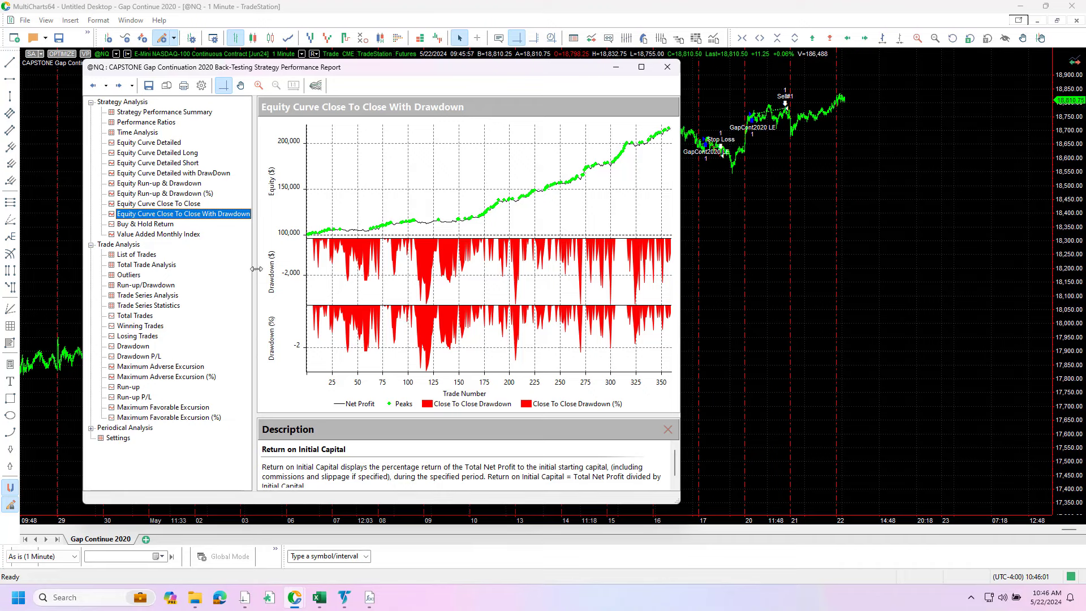
{"action": "mouse_move", "coordinate": [164, 112]}
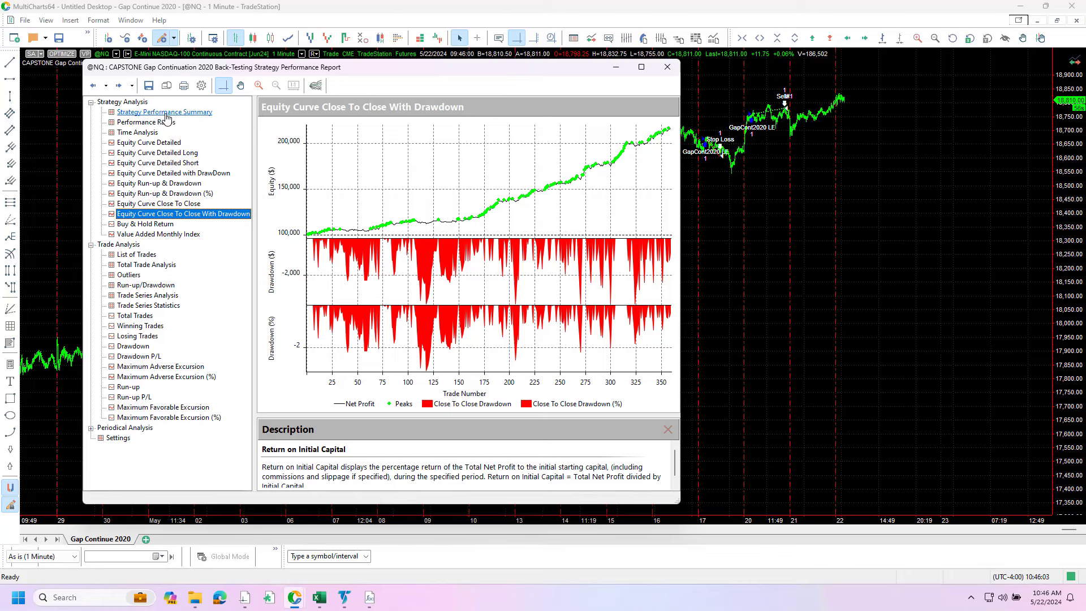
- Return to the Strategy Performance Summary with the Return on Initial Capital description still open
{"action": "left_click", "coordinate": [164, 111]}
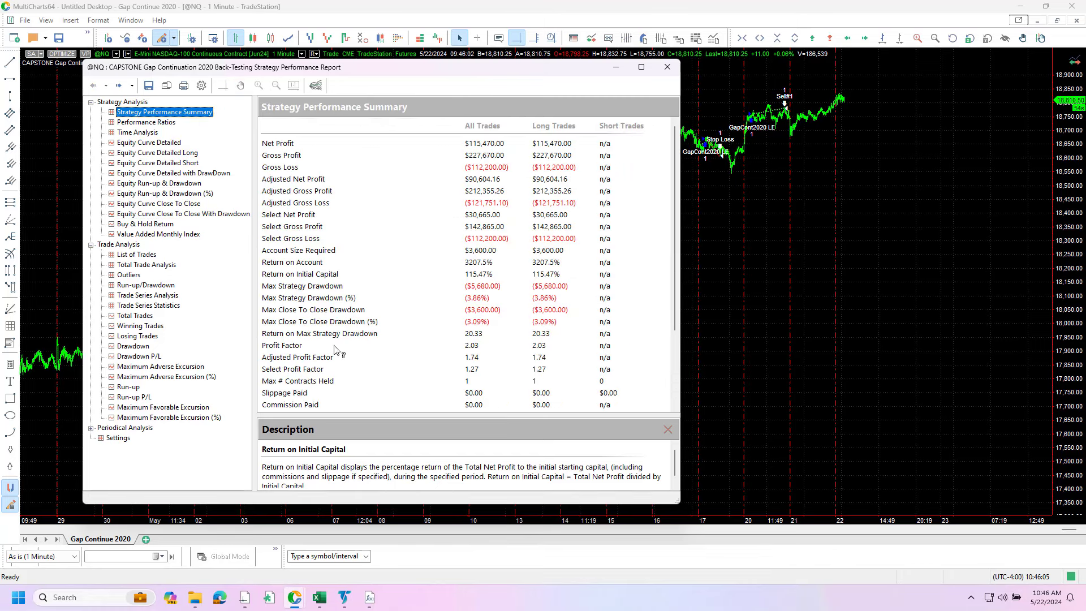
{"action": "mouse_move", "coordinate": [521, 264]}
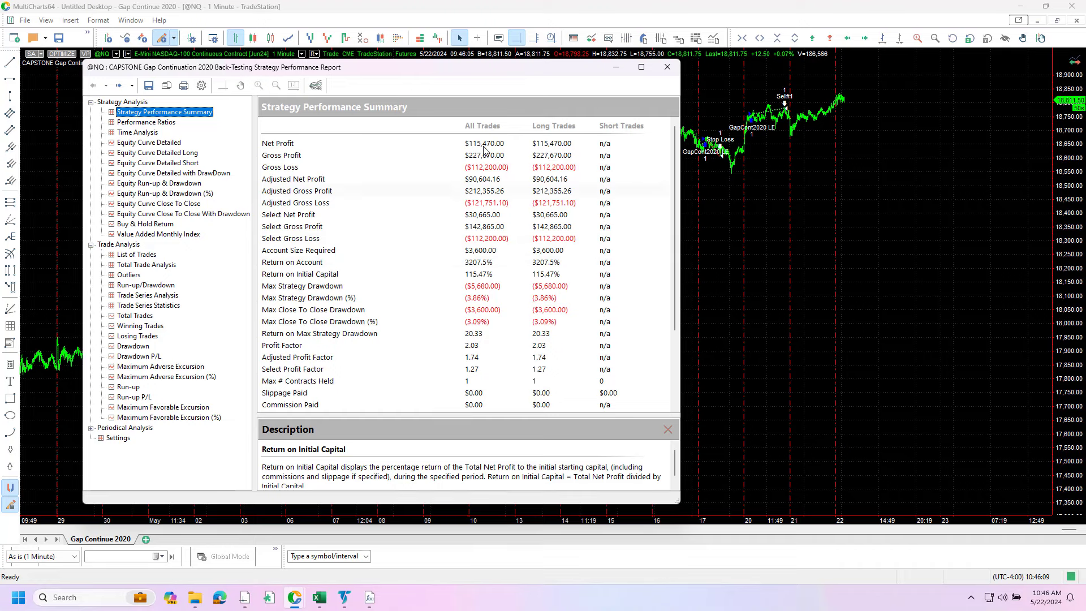
{"action": "mouse_move", "coordinate": [535, 95]}
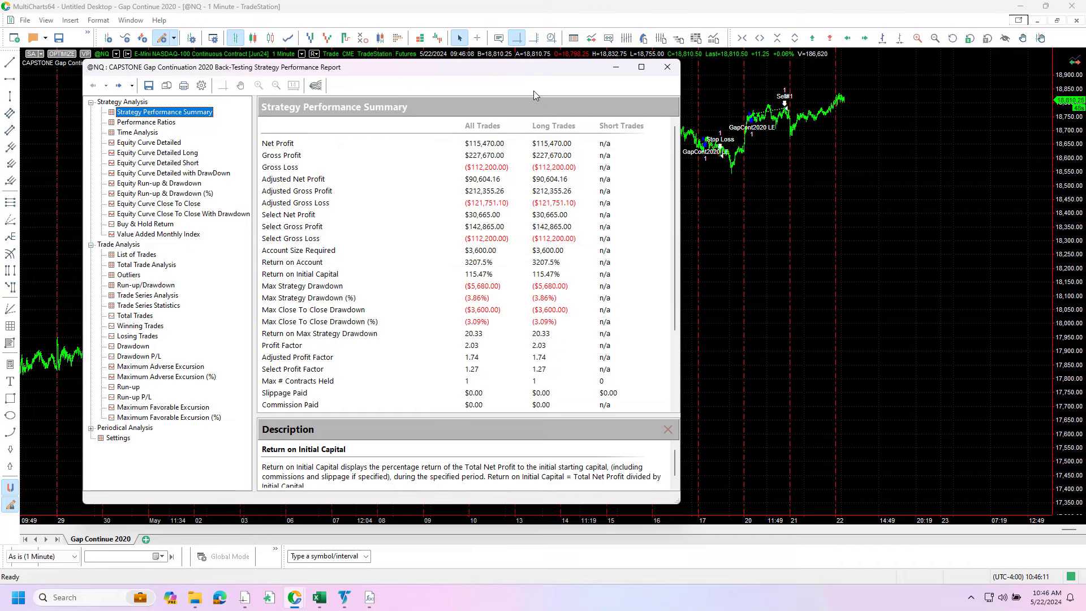
{"action": "mouse_move", "coordinate": [517, 320]}
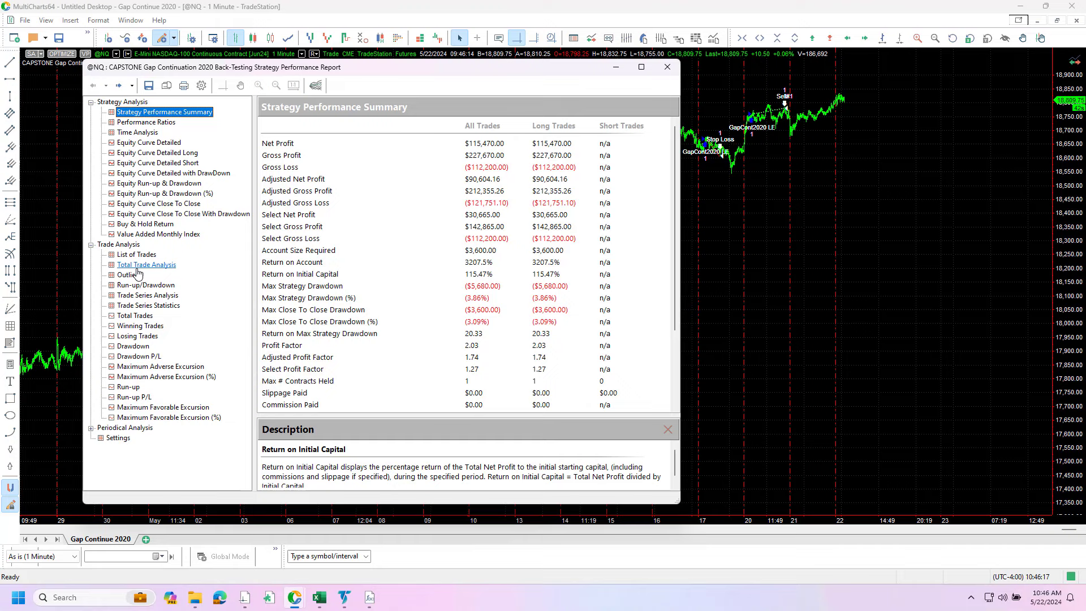
- Show Total Trade Analysis: 359 trades, 61.56% profitable, average trade $321.64, largest win $5,025
{"action": "left_click", "coordinate": [146, 265]}
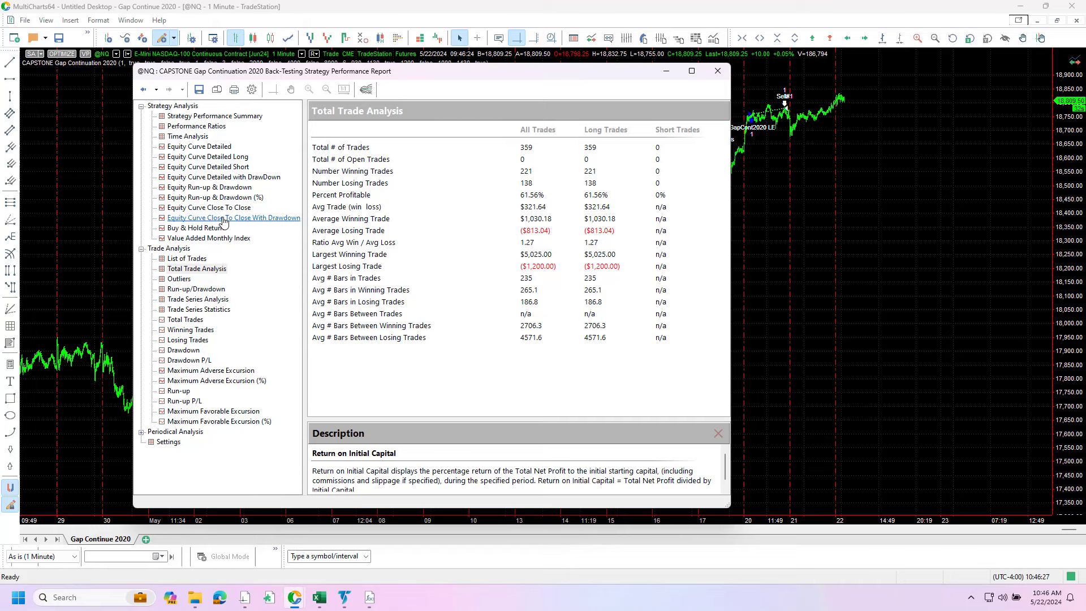
{"action": "mouse_move", "coordinate": [539, 208]}
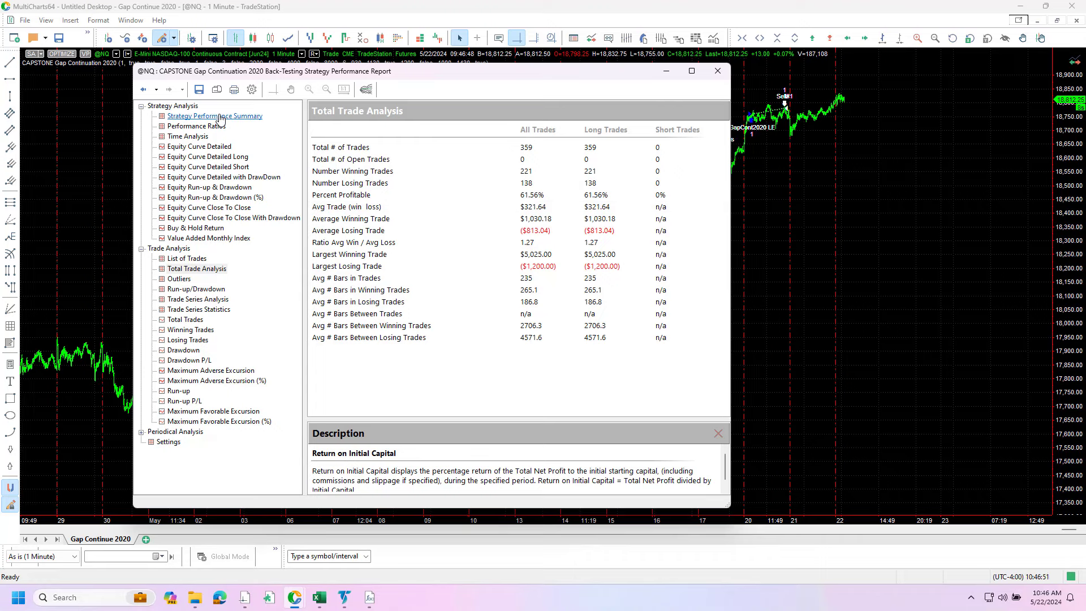
- Return to the Strategy Performance Summary showing $115,470 net profit and profit factor 2.03
{"action": "left_click", "coordinate": [214, 115]}
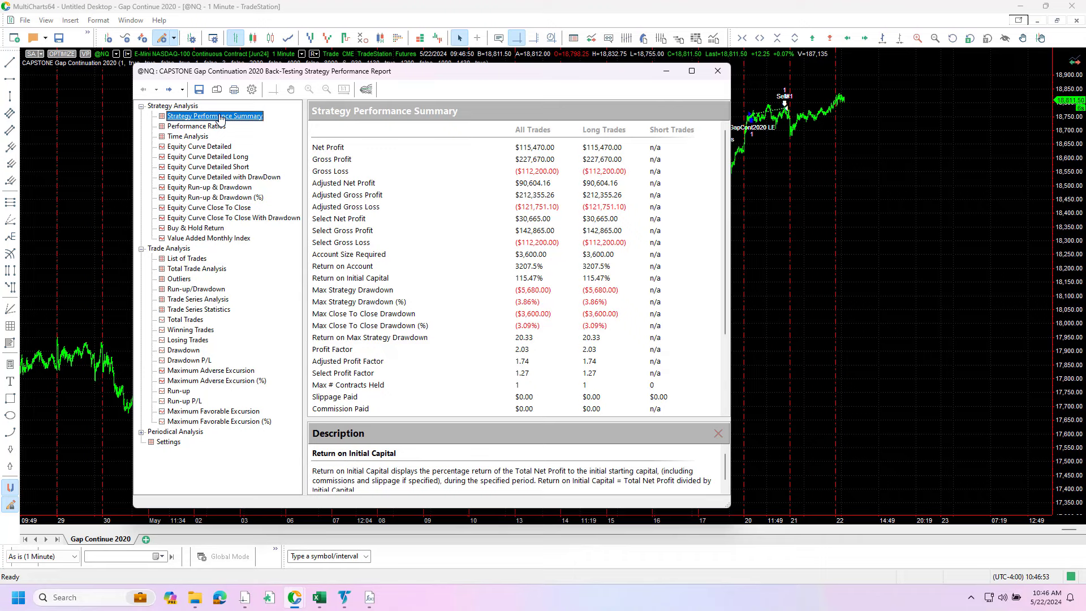
{"action": "mouse_move", "coordinate": [208, 237]}
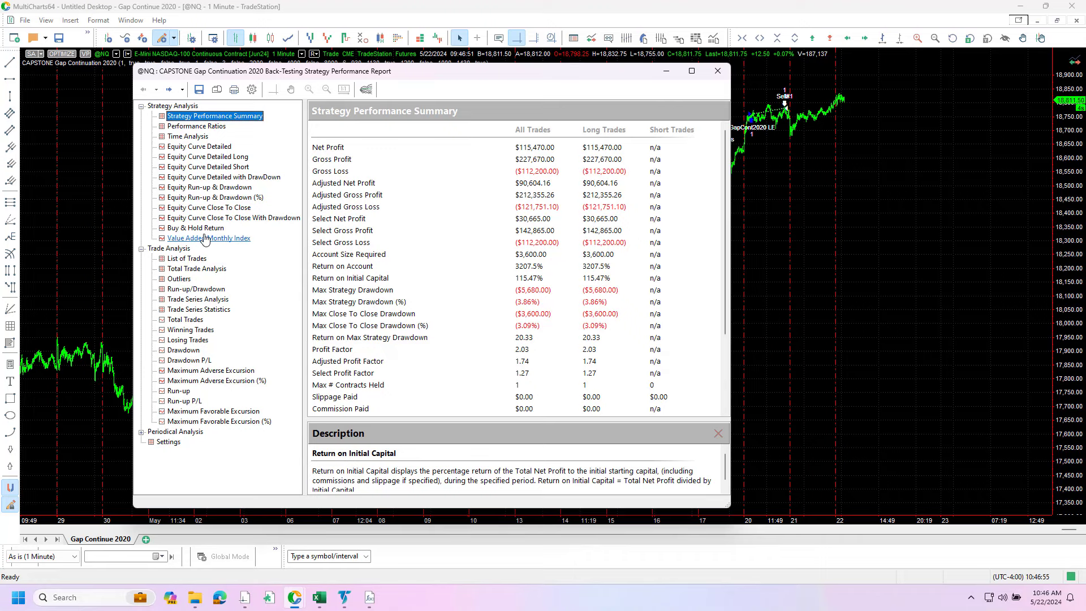
{"action": "mouse_move", "coordinate": [503, 199]}
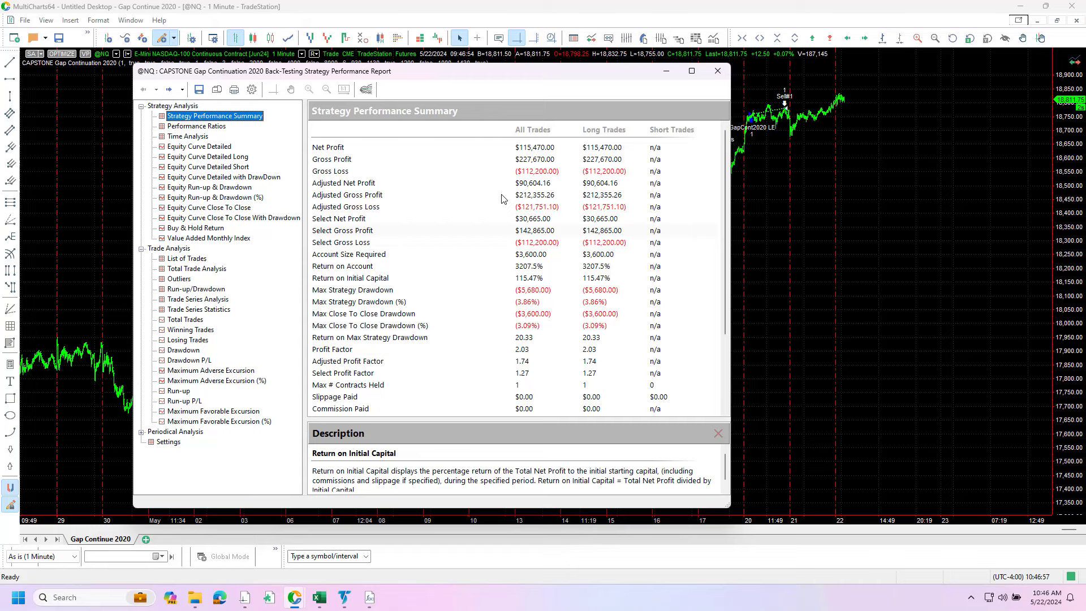